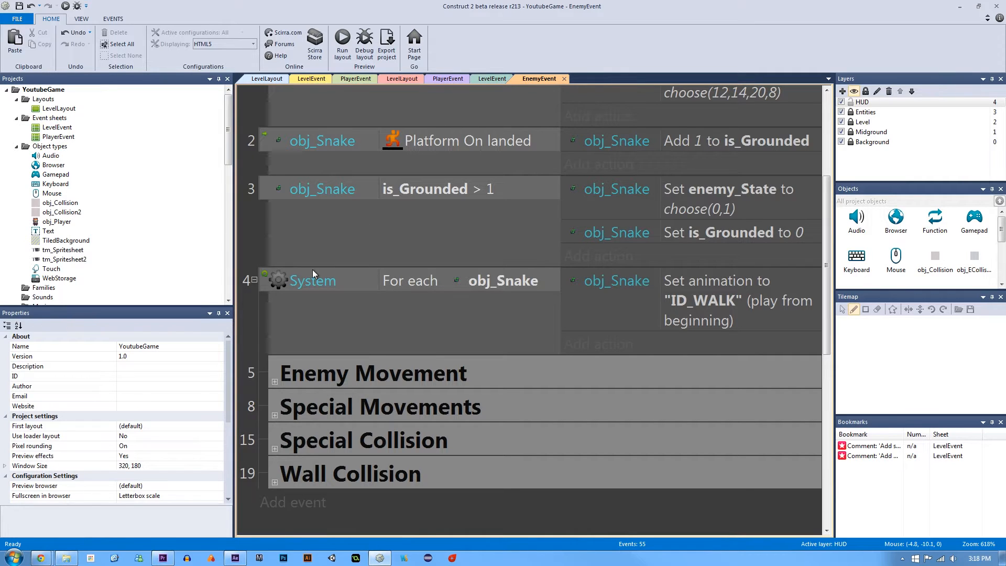
{"action": "mouse_move", "coordinate": [263, 141]}
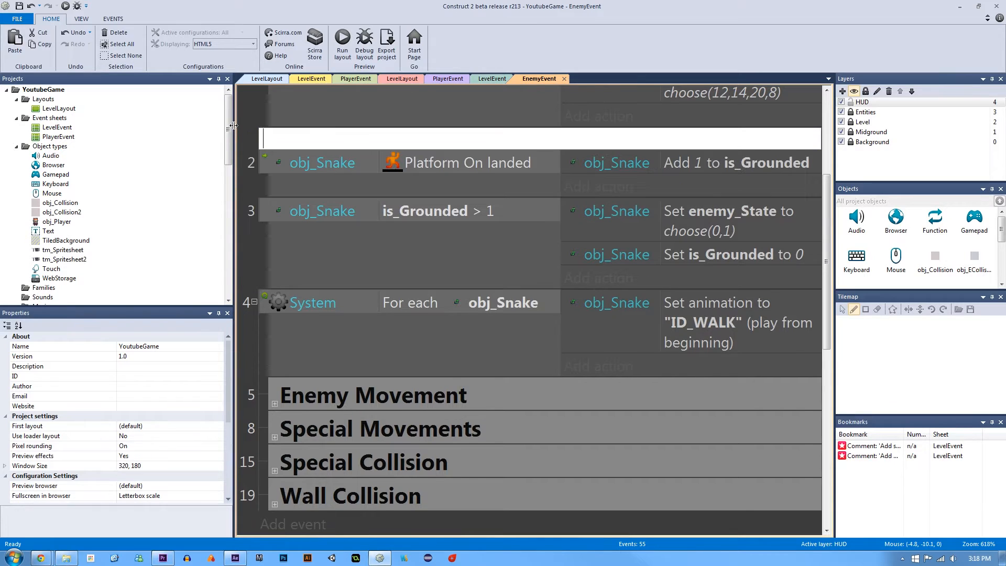
{"action": "mouse_move", "coordinate": [421, 238]}
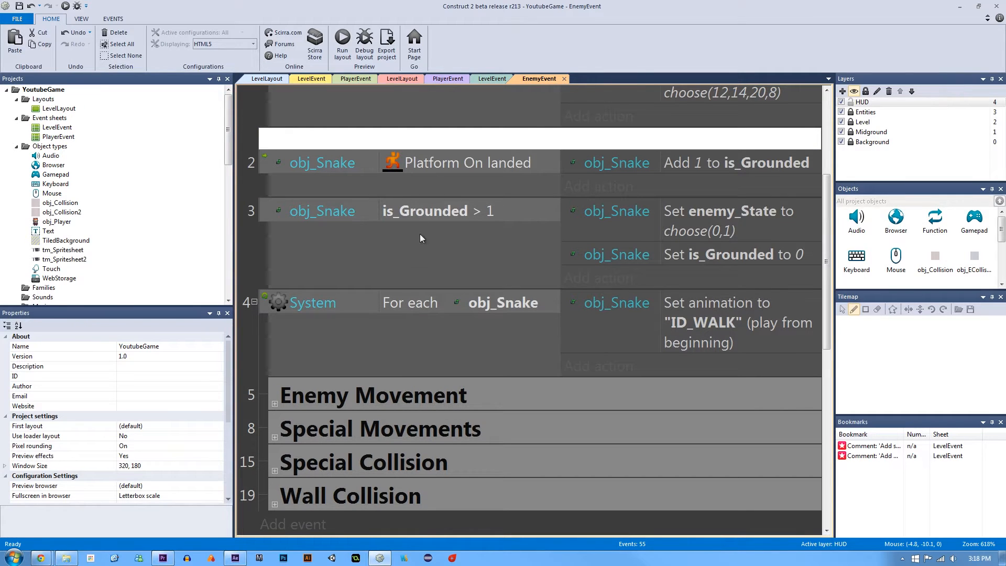
{"action": "mouse_move", "coordinate": [342, 237]}
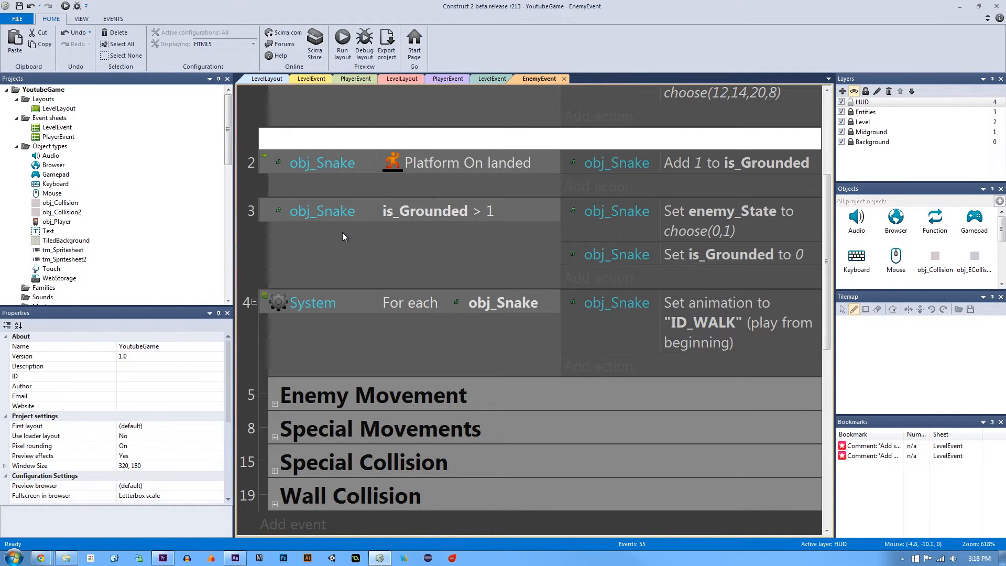
Annotate events 2 and 3 with the comments 'The enemy has landed' and 'Type away!!'.
{"action": "type", "text": "The"}
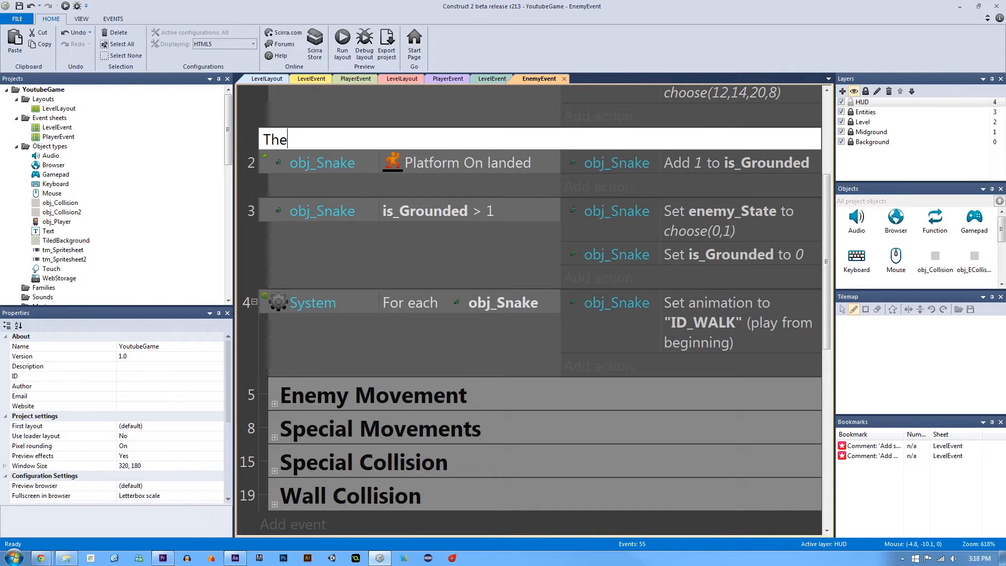
{"action": "type", "text": "enemy has landed"}
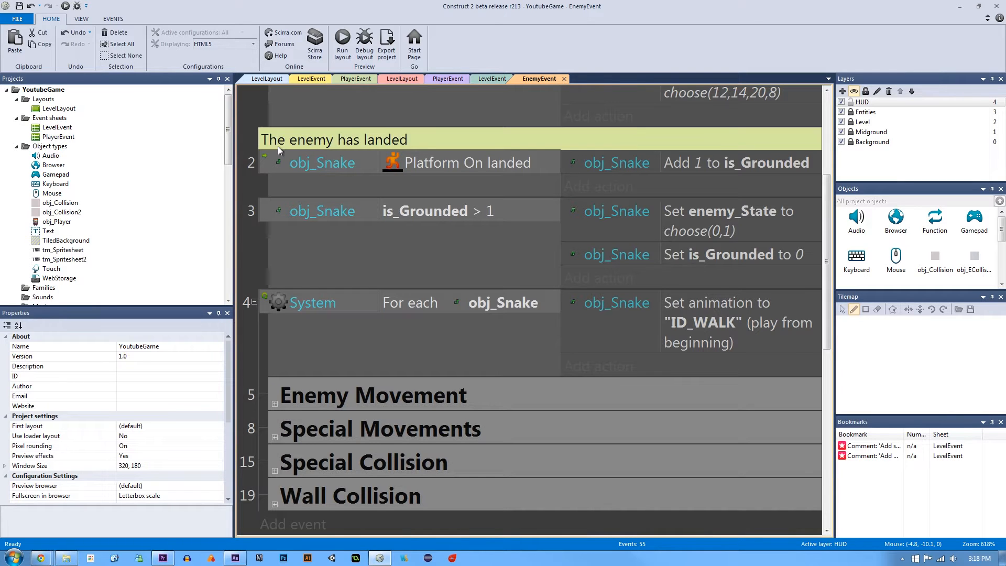
{"action": "left_click", "coordinate": [417, 211]}
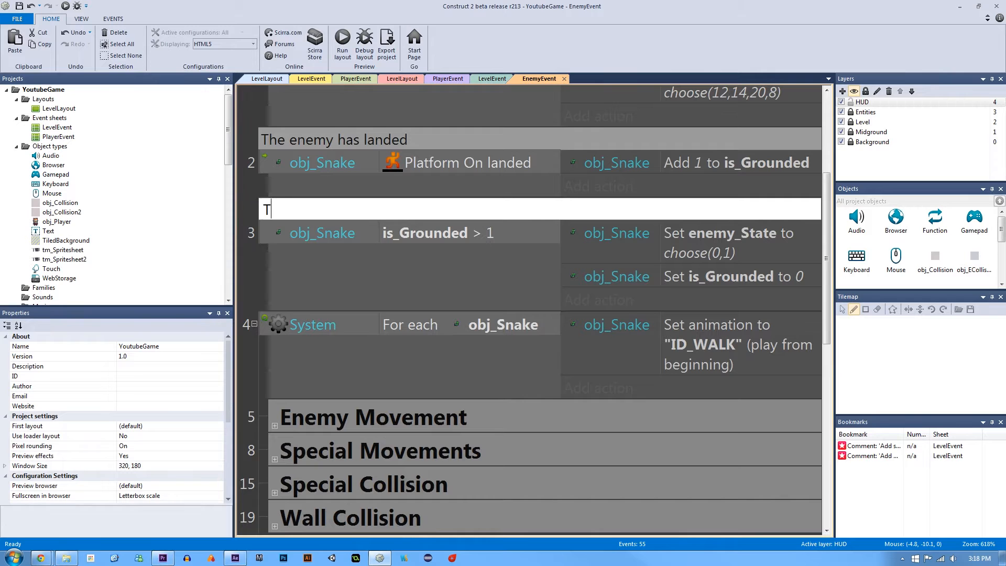
{"action": "type", "text": "Type away!!"}
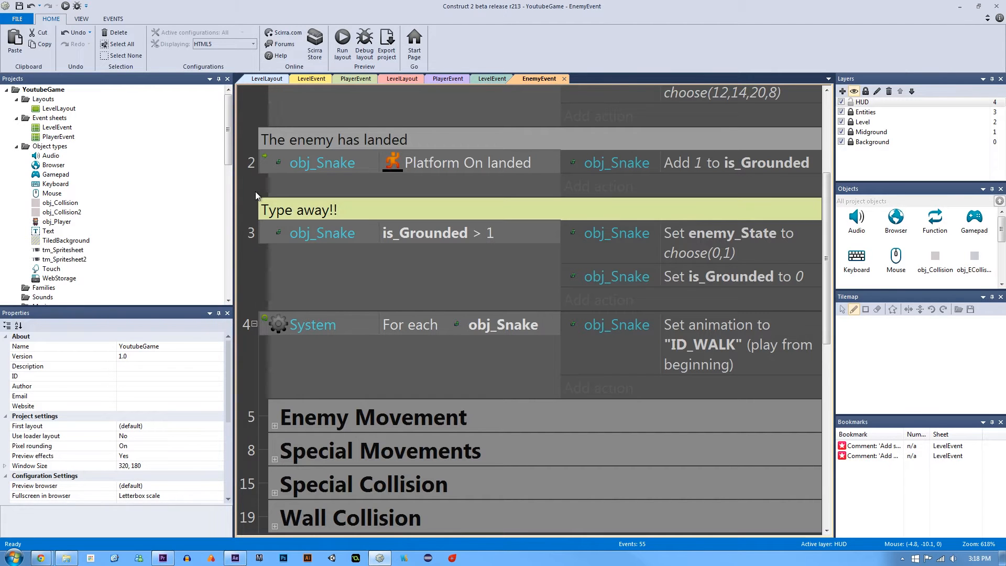
{"action": "left_click", "coordinate": [401, 78]}
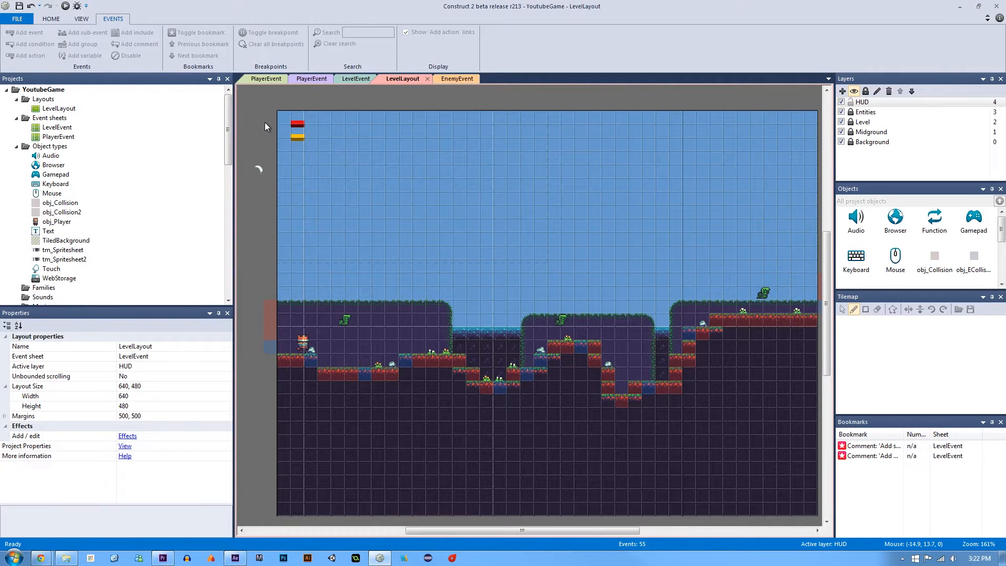
{"action": "mouse_move", "coordinate": [338, 134]}
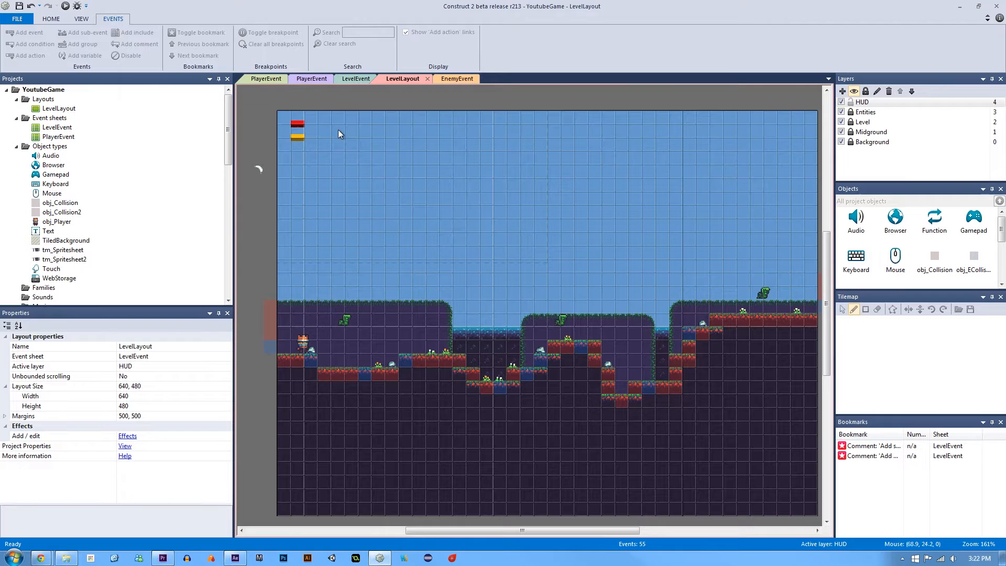
{"action": "mouse_move", "coordinate": [446, 262]}
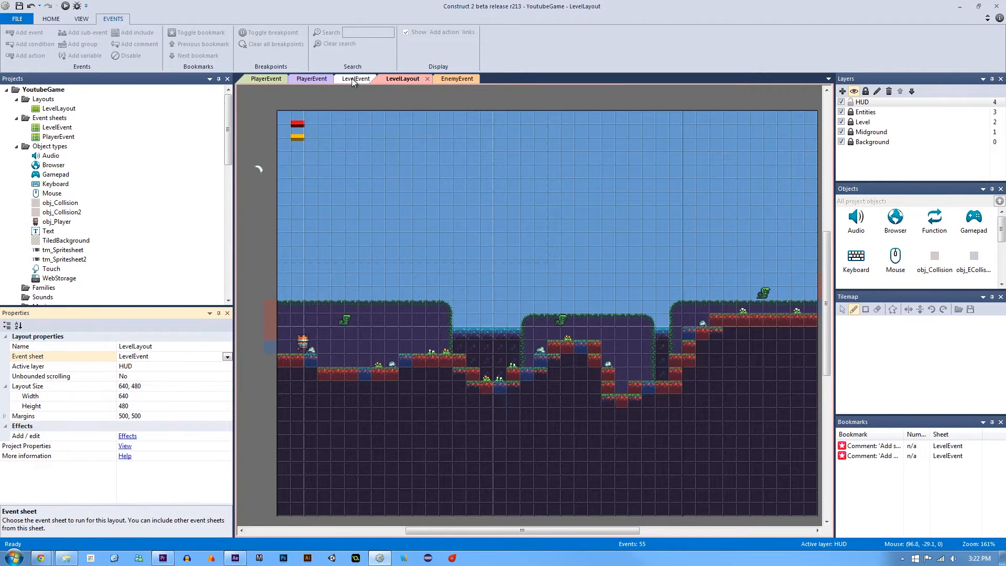
Open the LevelEvent sheet and select its EnemyEvent include.
{"action": "left_click", "coordinate": [357, 79]}
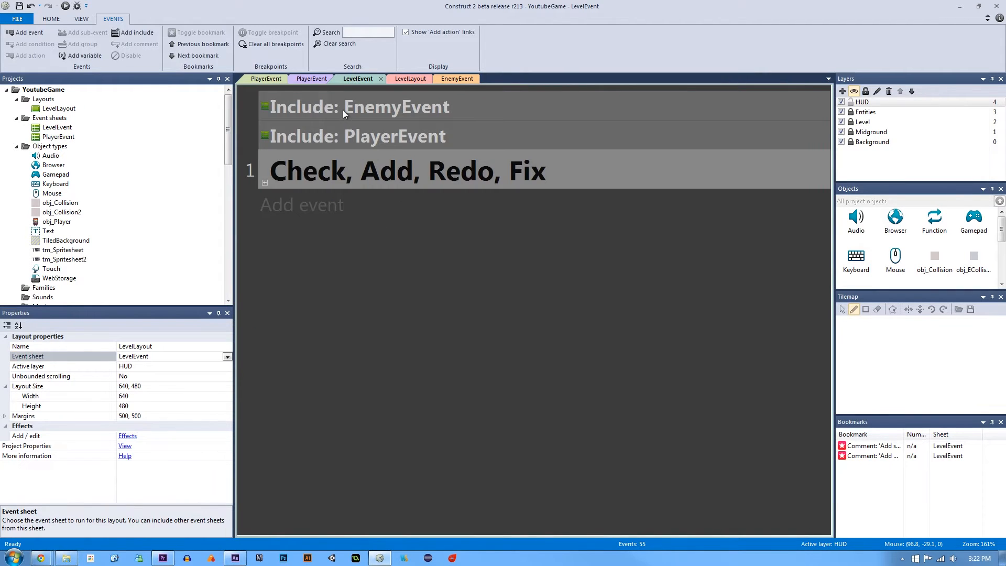
{"action": "left_click", "coordinate": [353, 136]}
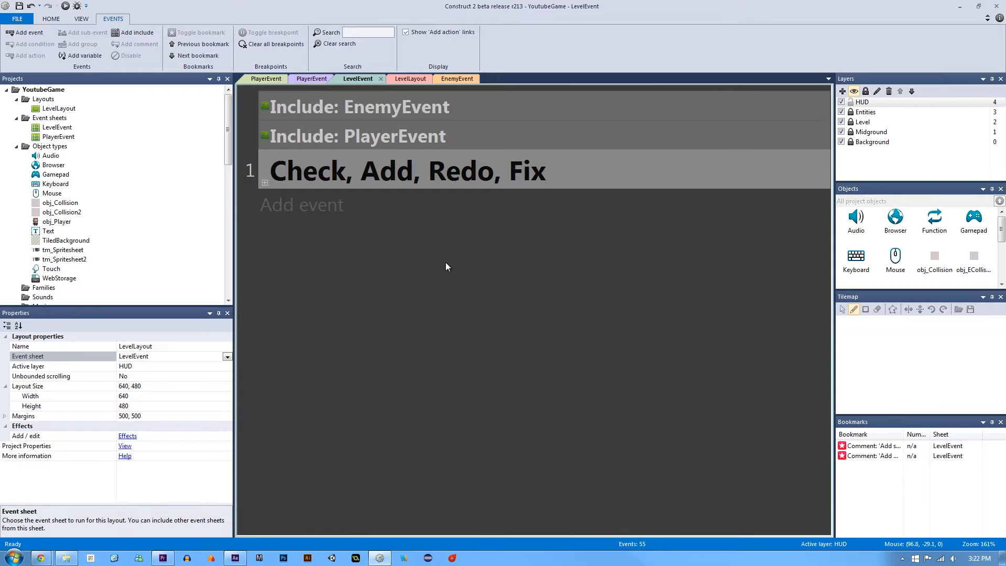
{"action": "mouse_move", "coordinate": [409, 78]}
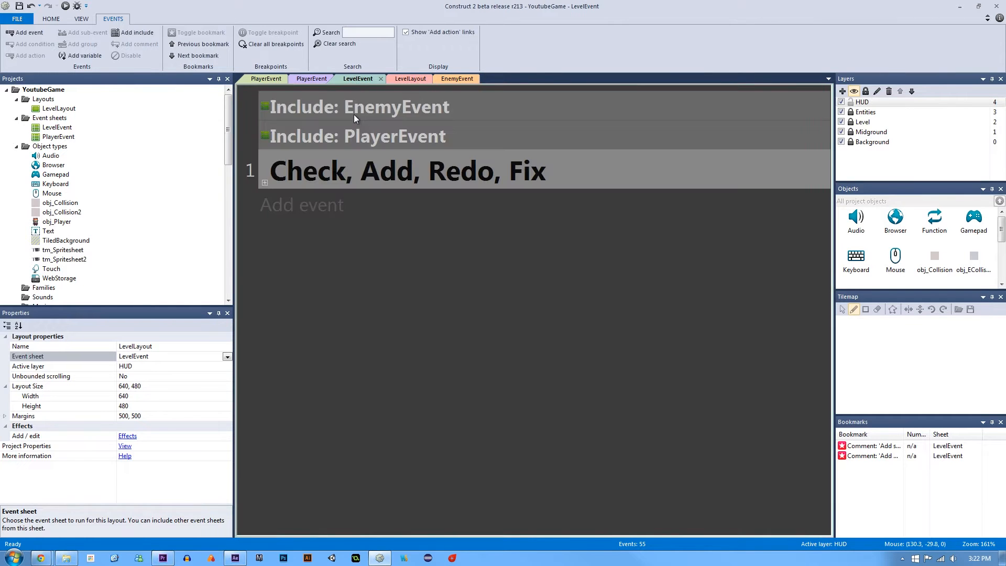
{"action": "left_click", "coordinate": [360, 106]}
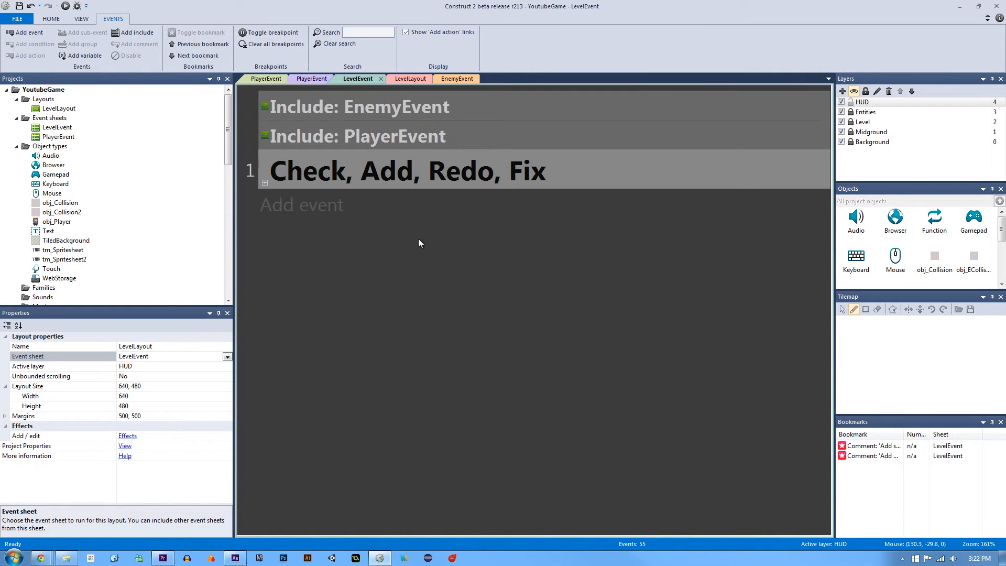
{"action": "mouse_move", "coordinate": [435, 312]}
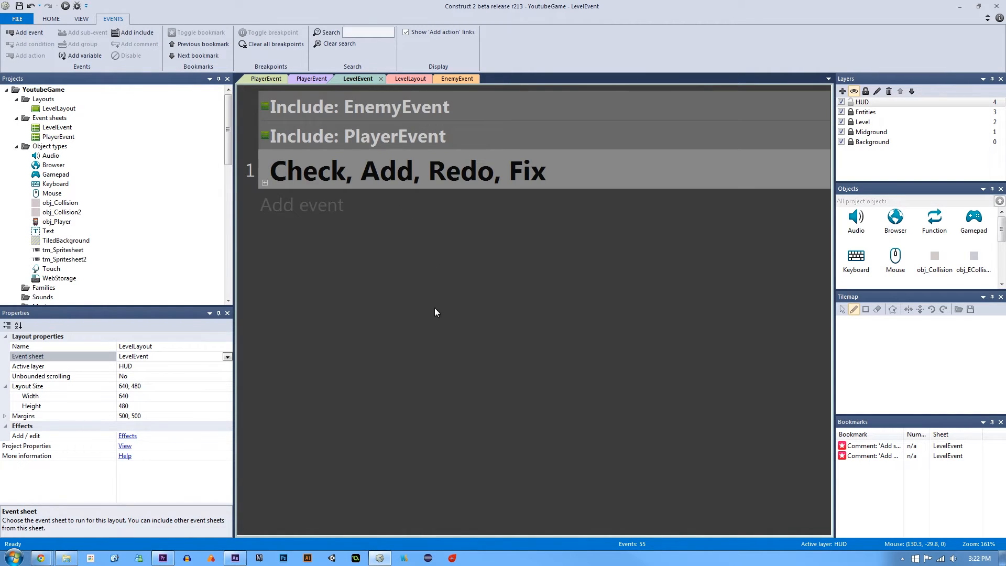
{"action": "mouse_move", "coordinate": [394, 186]}
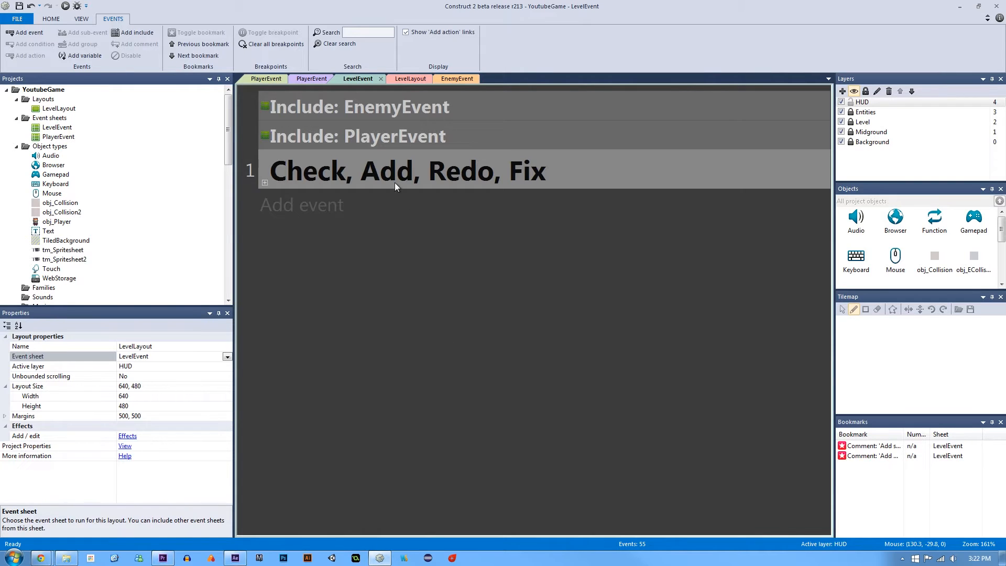
{"action": "mouse_move", "coordinate": [344, 157]}
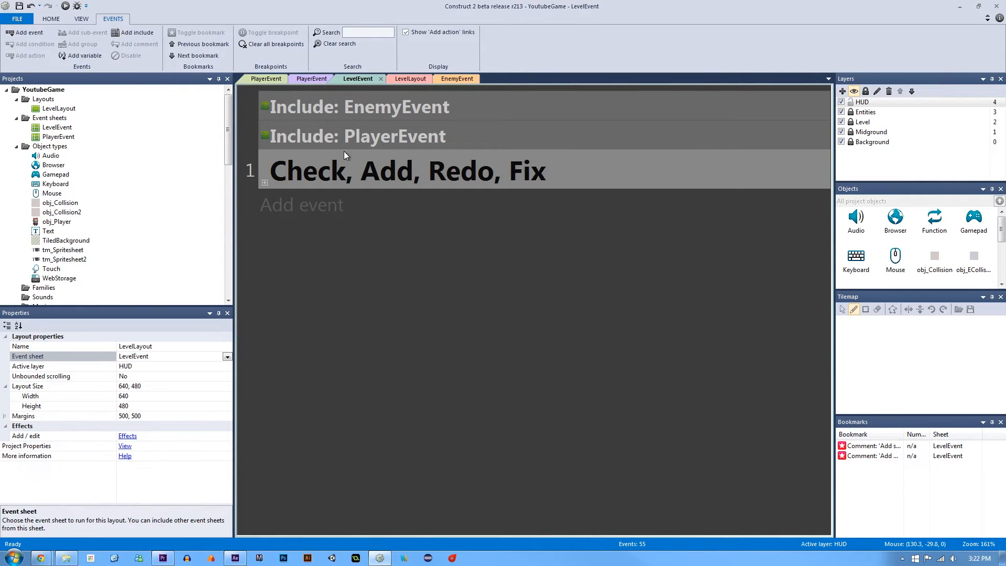
{"action": "mouse_move", "coordinate": [133, 5]}
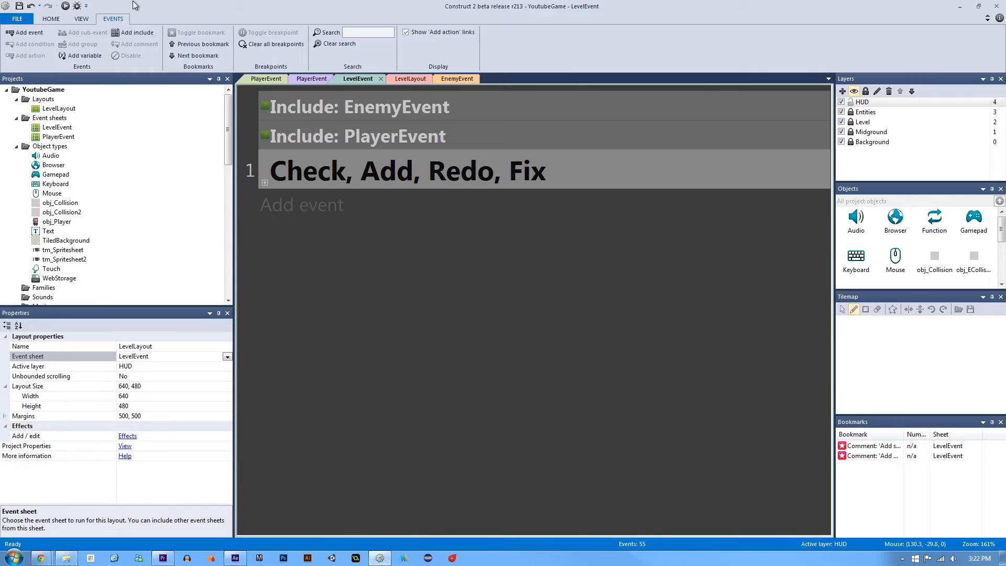
{"action": "left_click", "coordinate": [227, 357]}
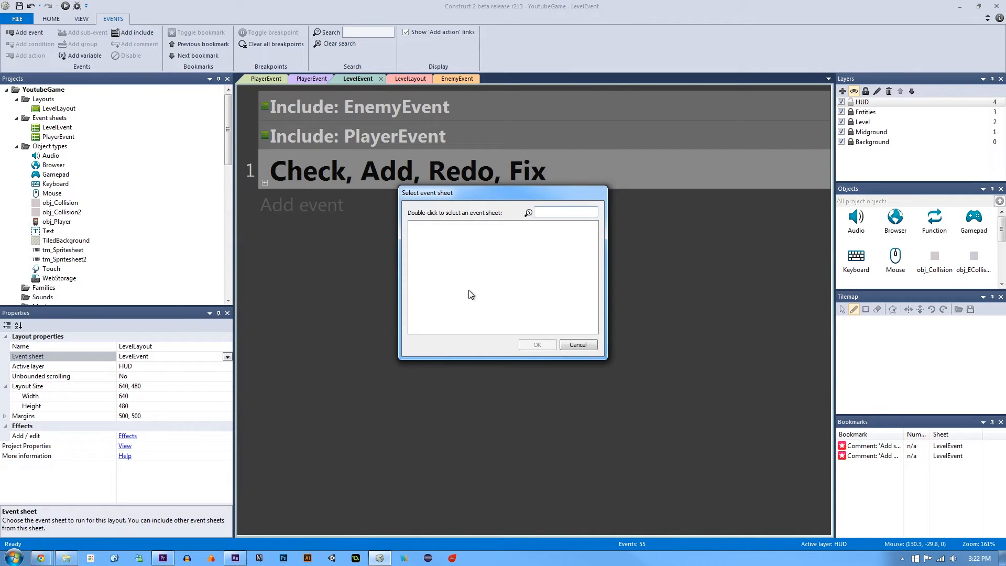
{"action": "left_click", "coordinate": [577, 345]}
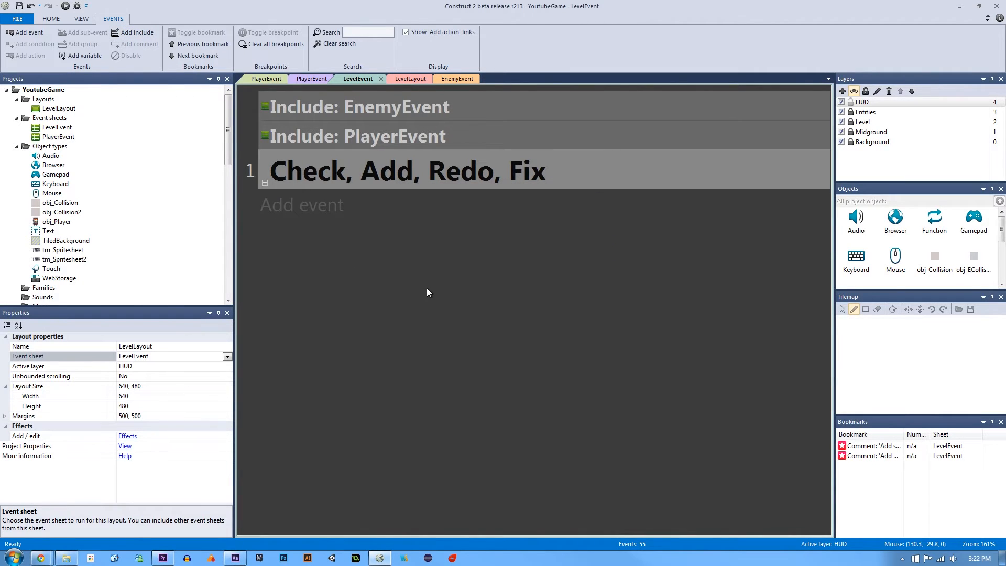
{"action": "right_click", "coordinate": [428, 292]}
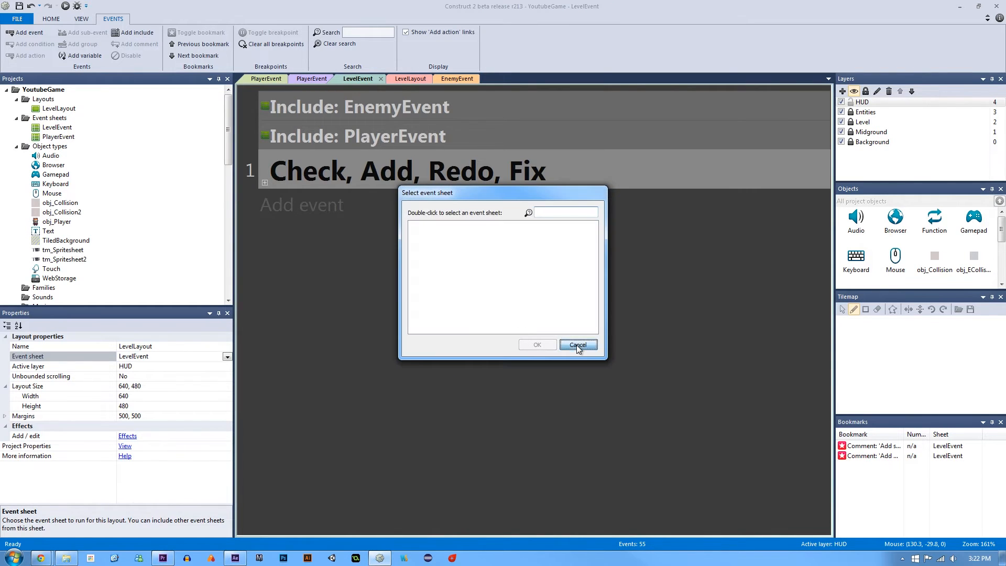
{"action": "left_click", "coordinate": [577, 345]}
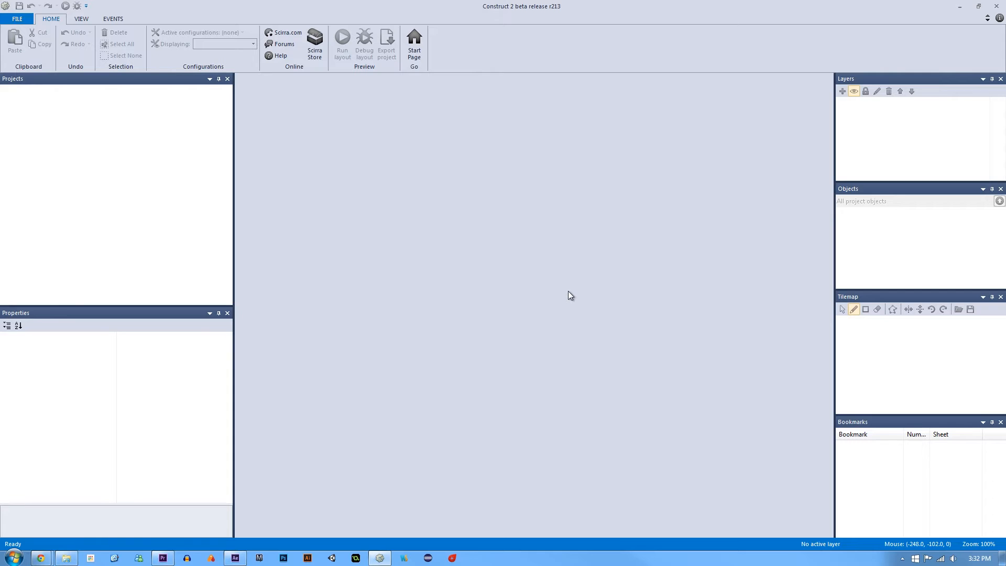
Browse File > New templates such as New retro style, Platformer and Driving game.
{"action": "left_click", "coordinate": [17, 18]}
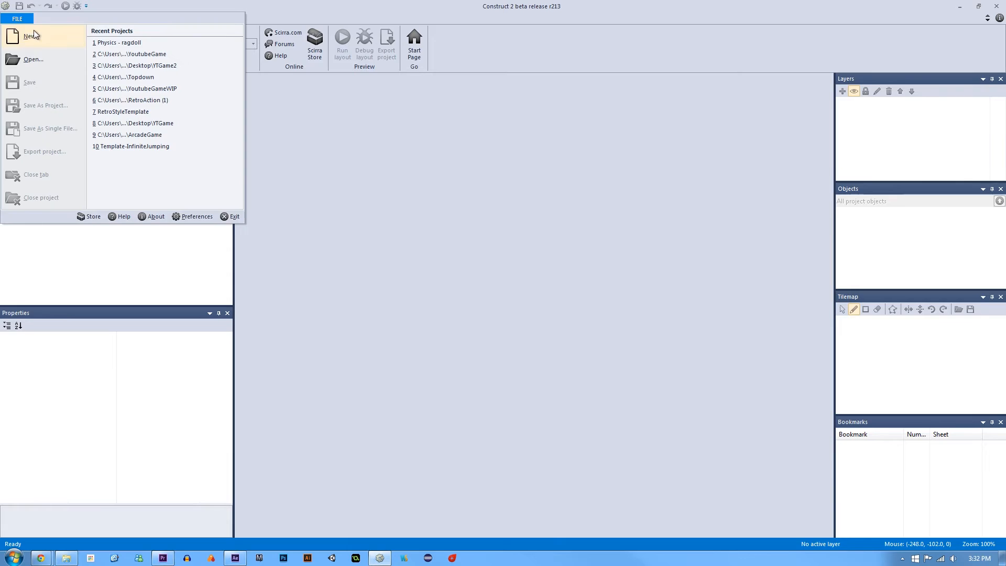
{"action": "left_click", "coordinate": [31, 35]}
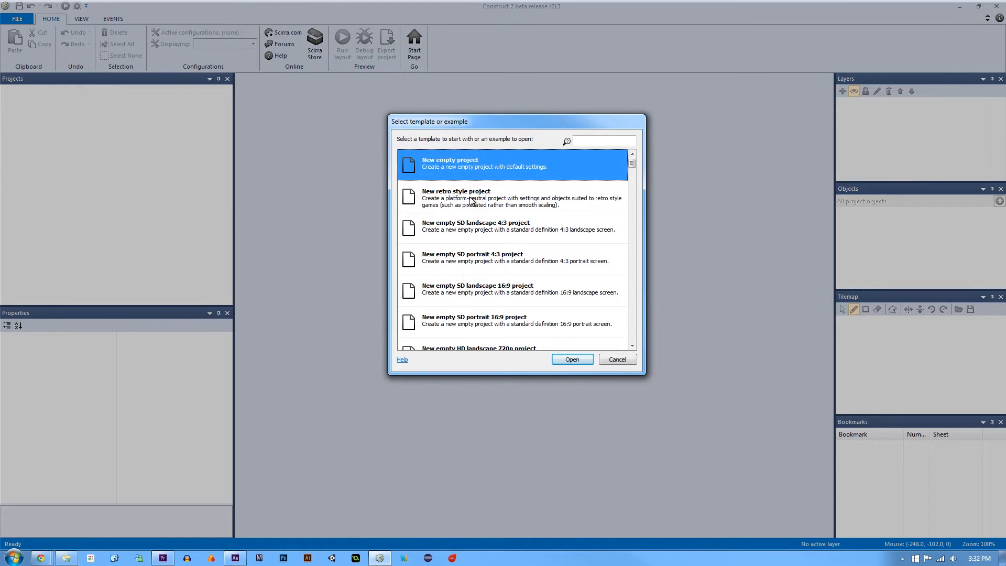
{"action": "left_click", "coordinate": [513, 197]}
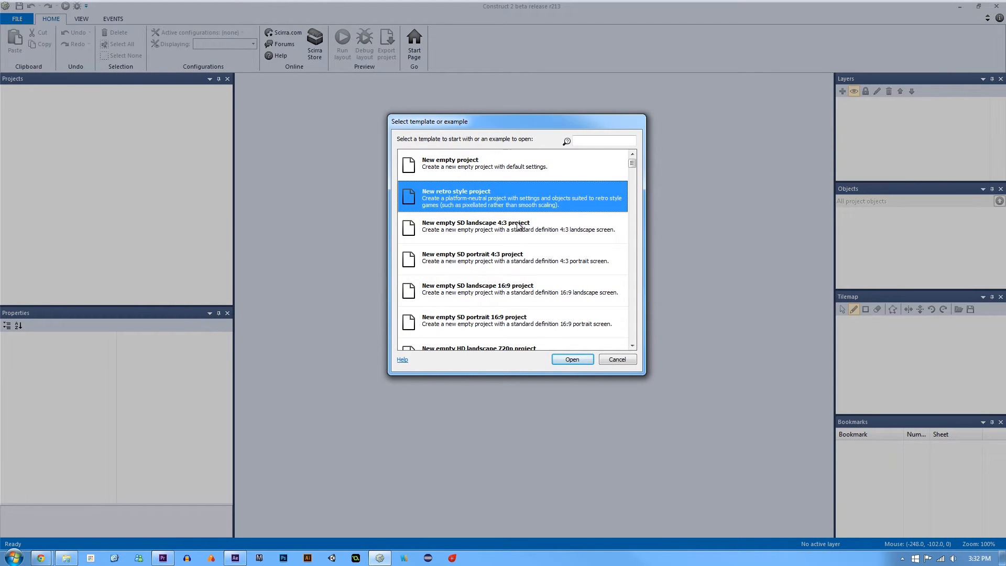
{"action": "scroll", "scroll_direction": "down", "scroll_amount": 3}
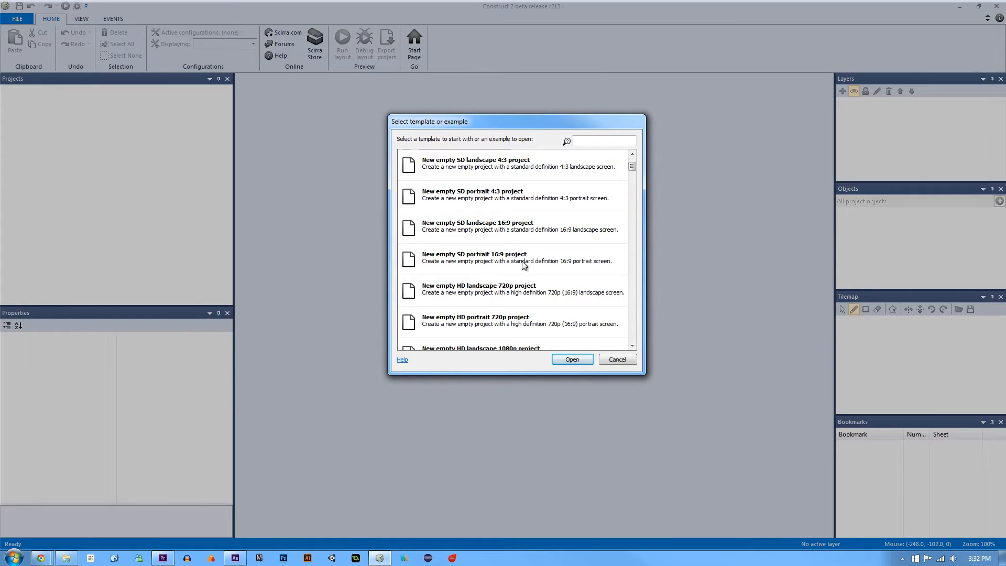
{"action": "scroll", "scroll_direction": "down", "scroll_amount": 3}
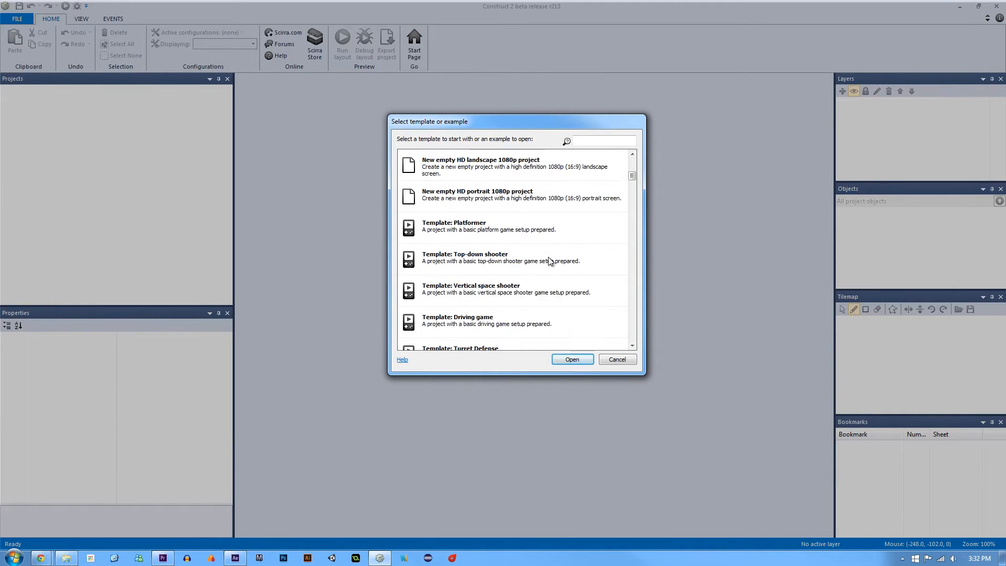
{"action": "scroll", "scroll_direction": "down", "scroll_amount": 3}
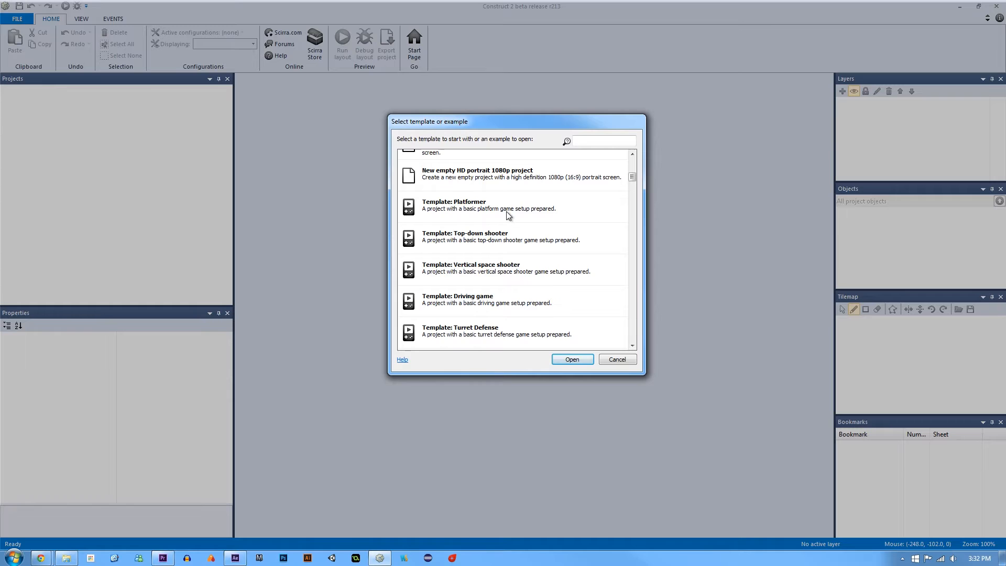
{"action": "left_click", "coordinate": [507, 205]}
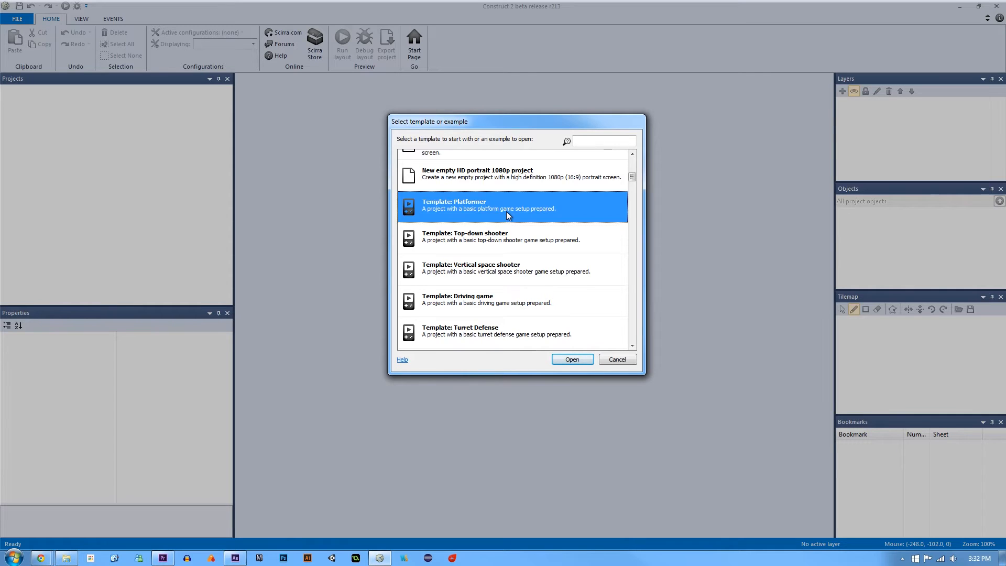
{"action": "left_click", "coordinate": [501, 236]}
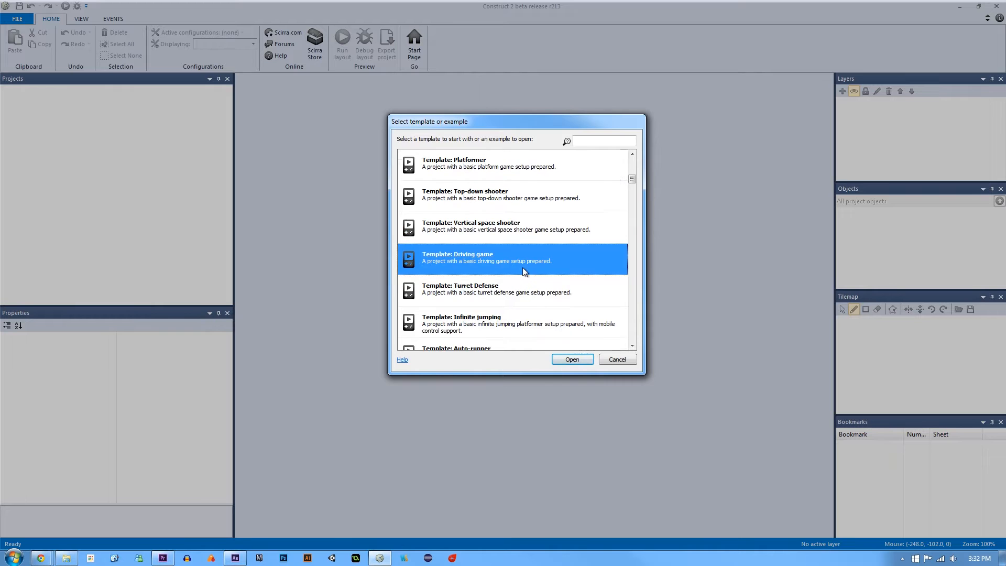
Scroll through examples such as Ambient Light, Gamepad control and Fullscreen scaling.
{"action": "scroll", "scroll_direction": "down", "scroll_amount": 3}
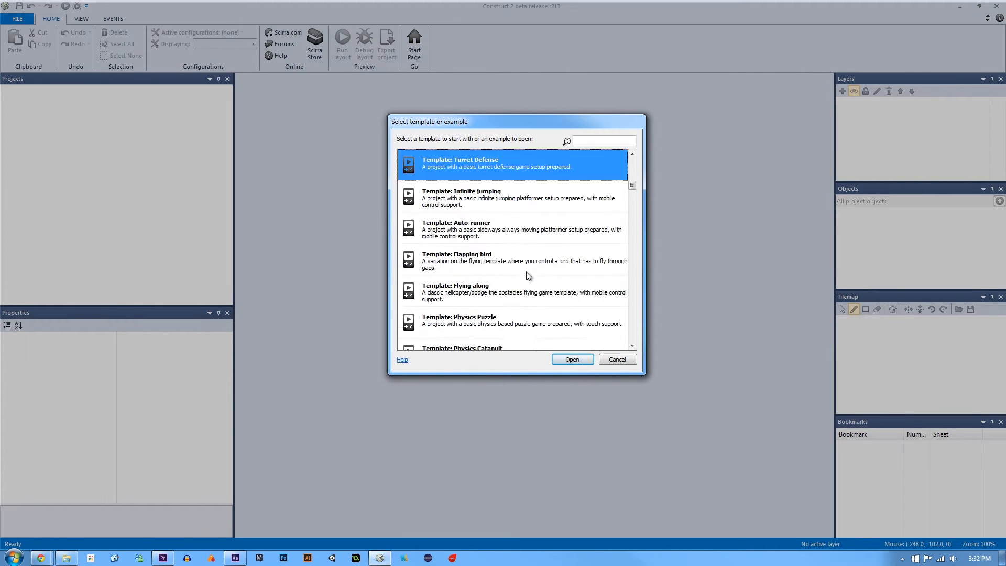
{"action": "scroll", "scroll_direction": "down", "scroll_amount": 3}
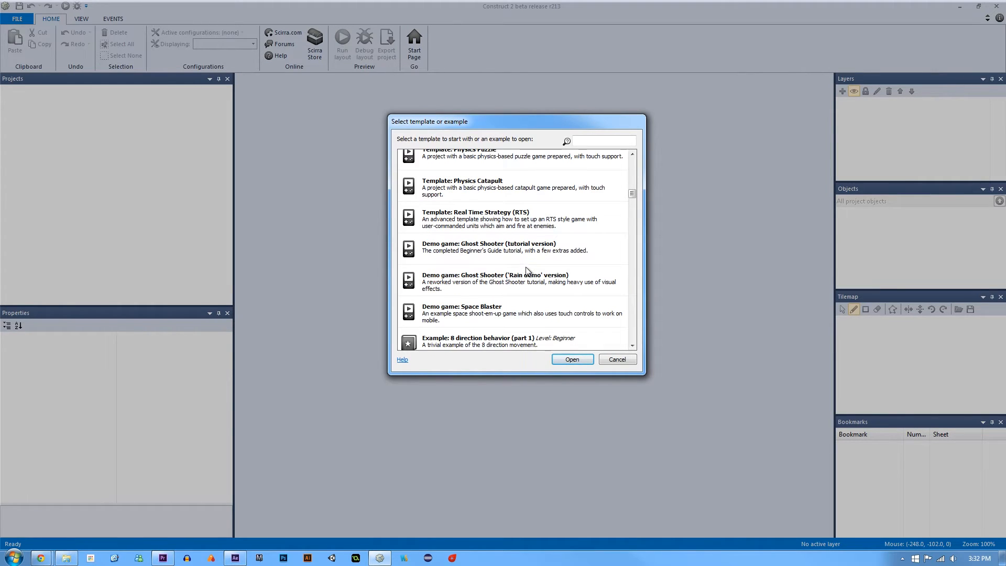
{"action": "scroll", "scroll_direction": "down", "scroll_amount": 3}
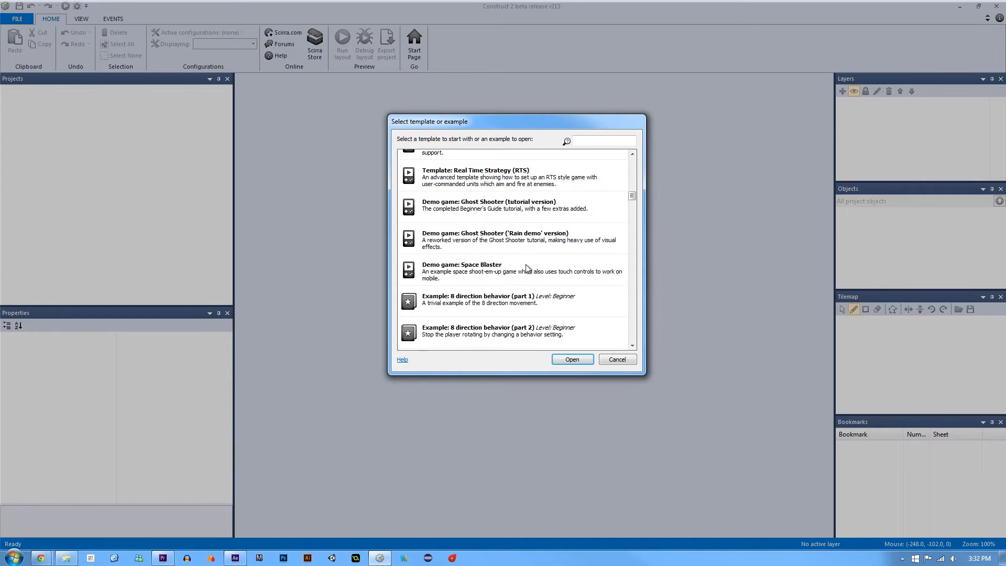
{"action": "scroll", "scroll_direction": "down", "scroll_amount": 3}
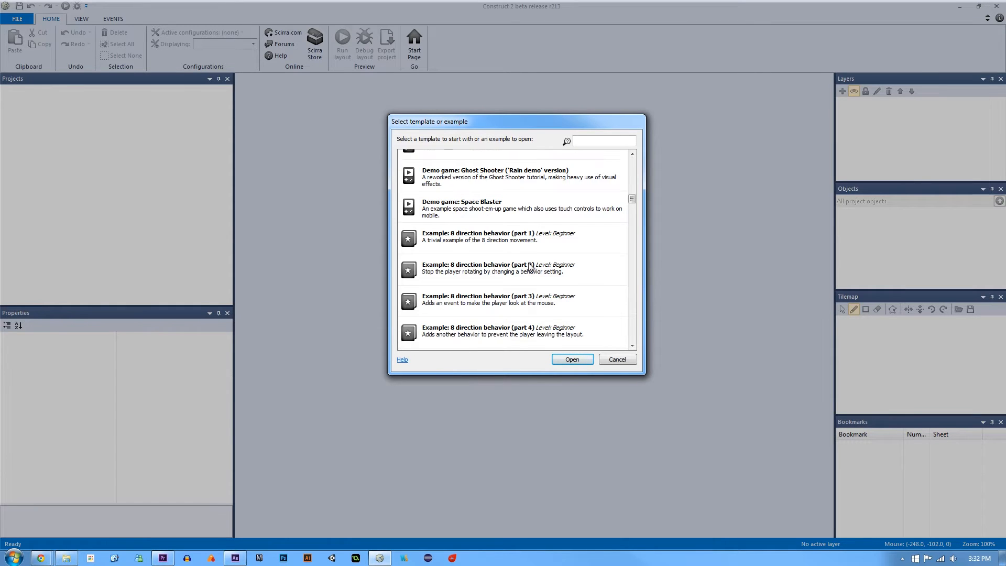
{"action": "mouse_move", "coordinate": [519, 255]}
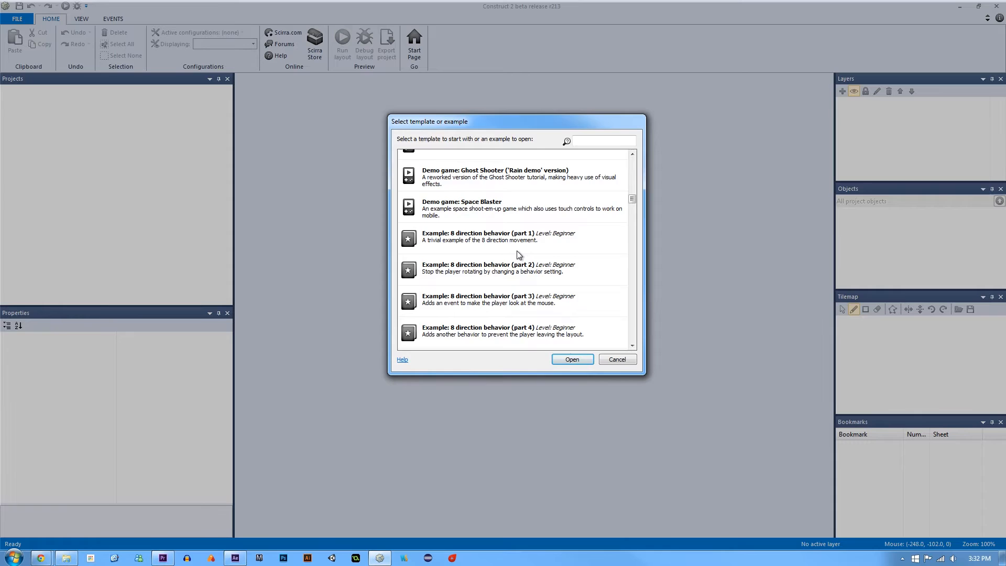
{"action": "scroll", "scroll_direction": "down", "scroll_amount": 3}
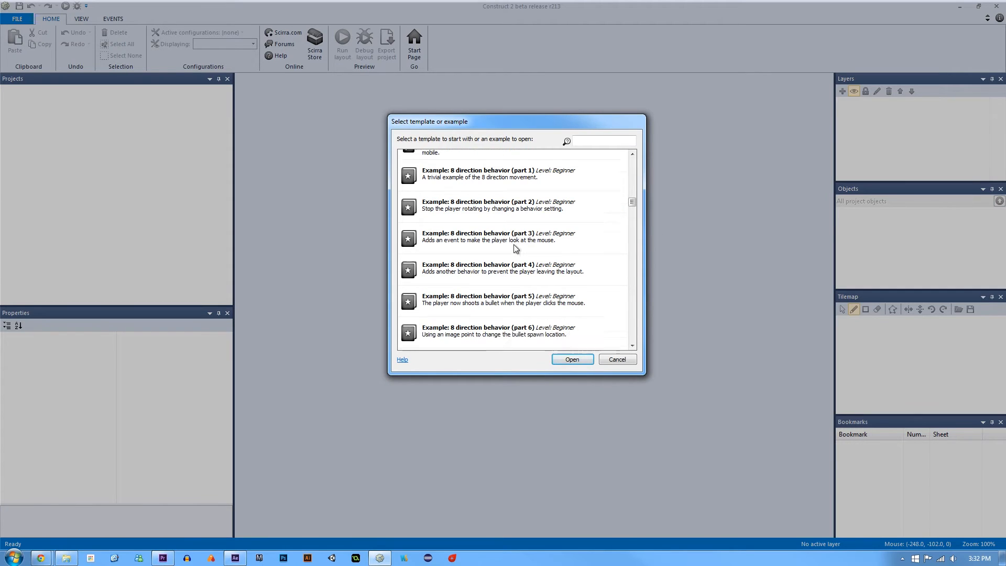
{"action": "left_click", "coordinate": [498, 174]}
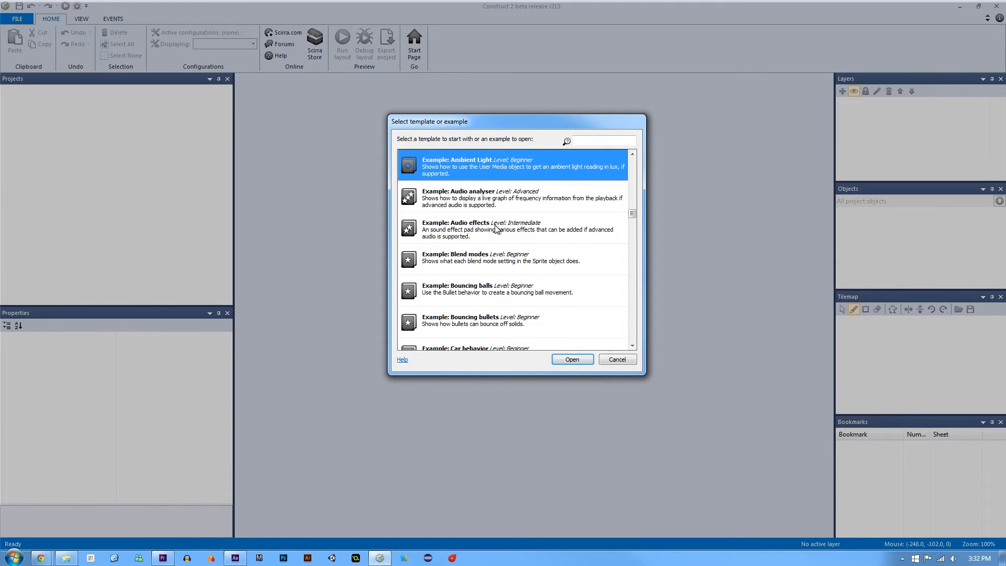
{"action": "scroll", "scroll_direction": "down", "scroll_amount": 3}
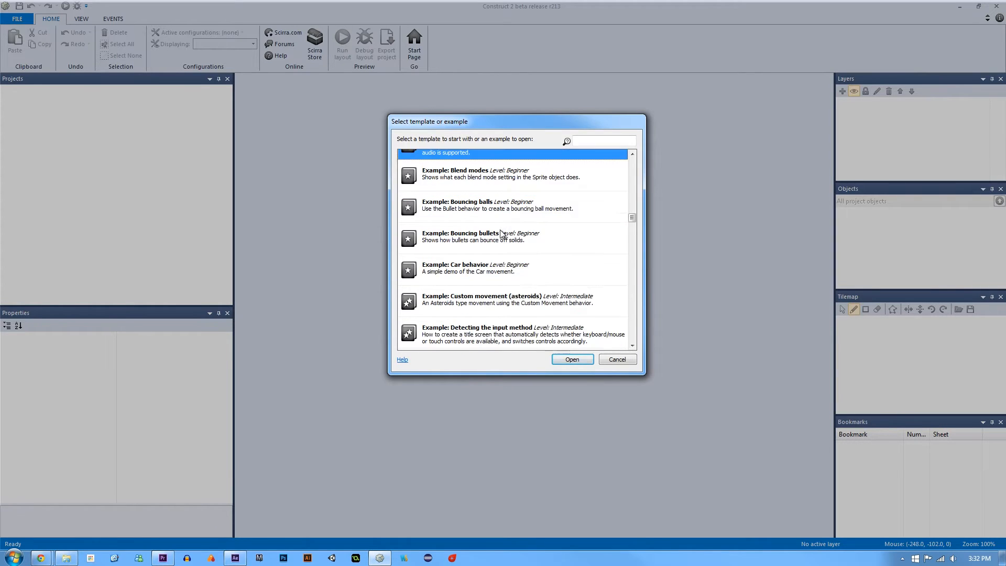
{"action": "scroll", "scroll_direction": "down", "scroll_amount": 3}
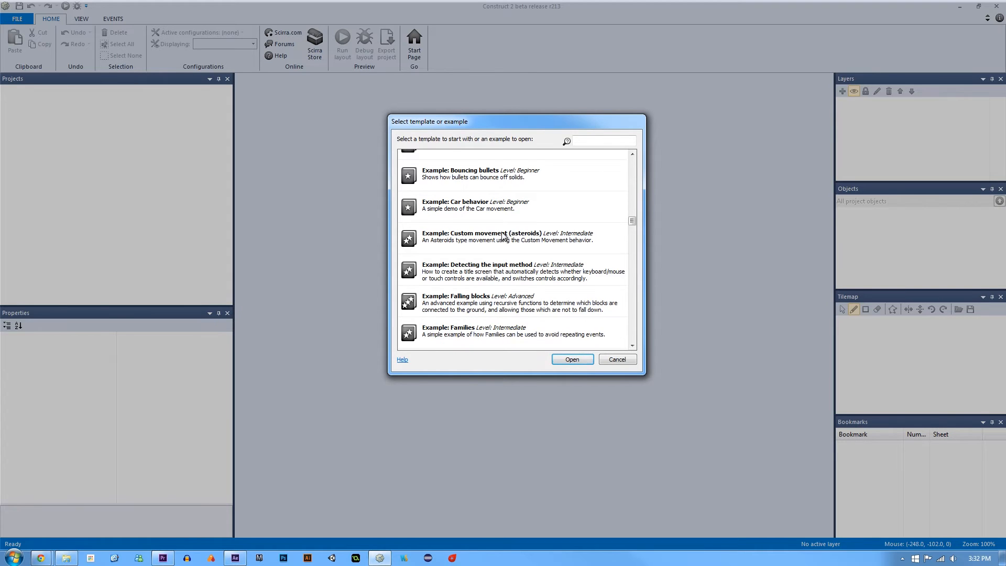
{"action": "scroll", "scroll_direction": "down", "scroll_amount": 3}
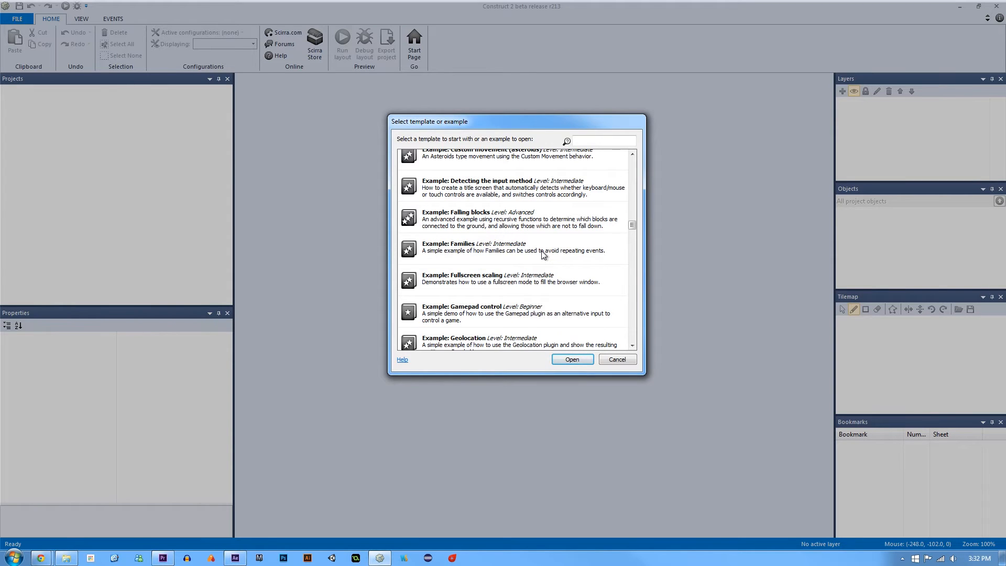
{"action": "scroll", "scroll_direction": "down", "scroll_amount": 3}
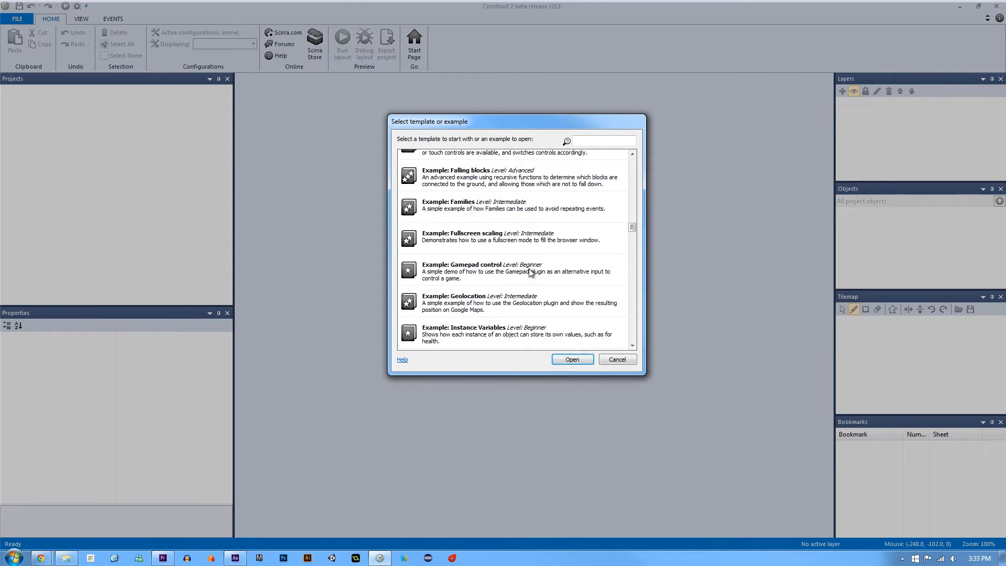
{"action": "left_click", "coordinate": [507, 270]}
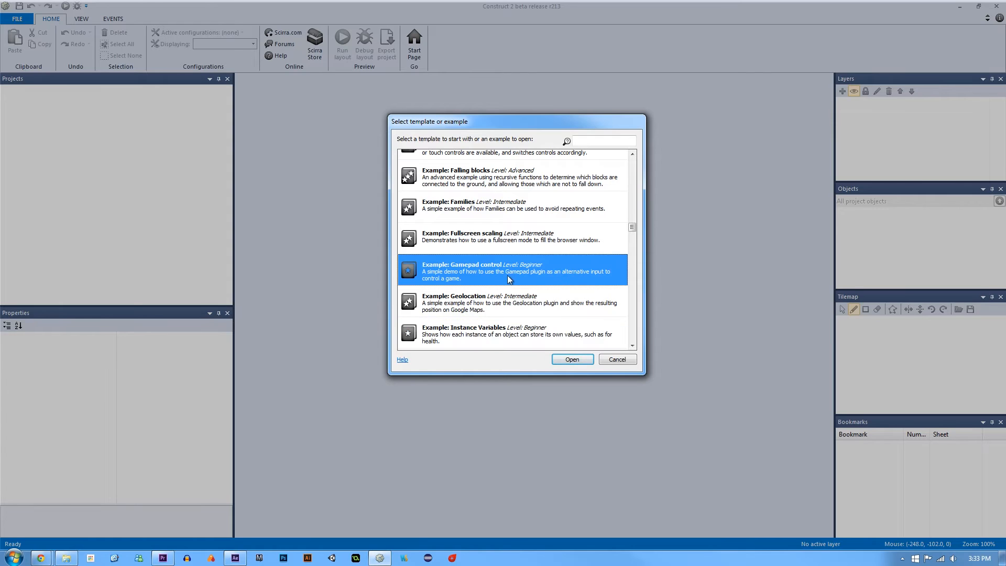
{"action": "left_click", "coordinate": [510, 236]}
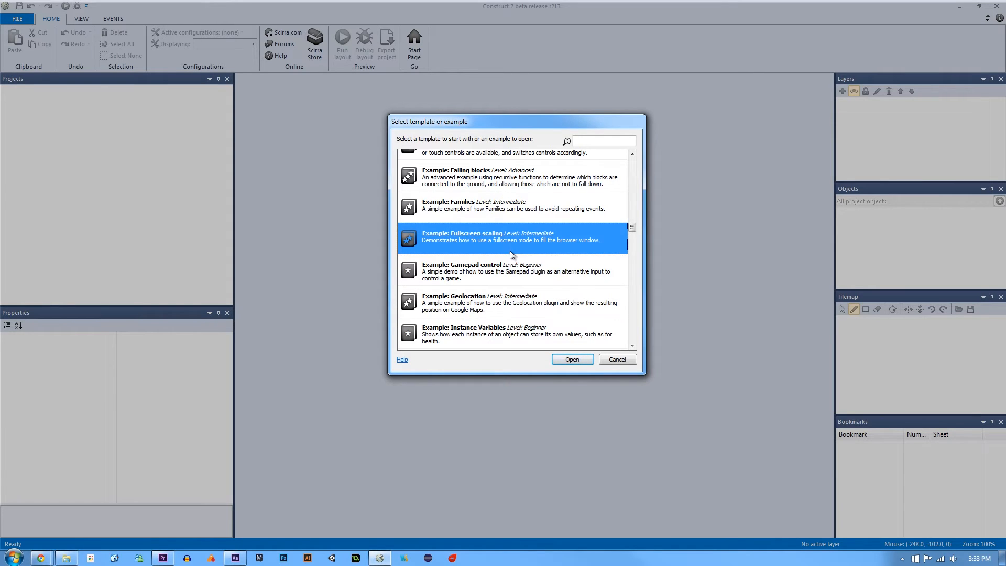
{"action": "mouse_move", "coordinate": [472, 226]}
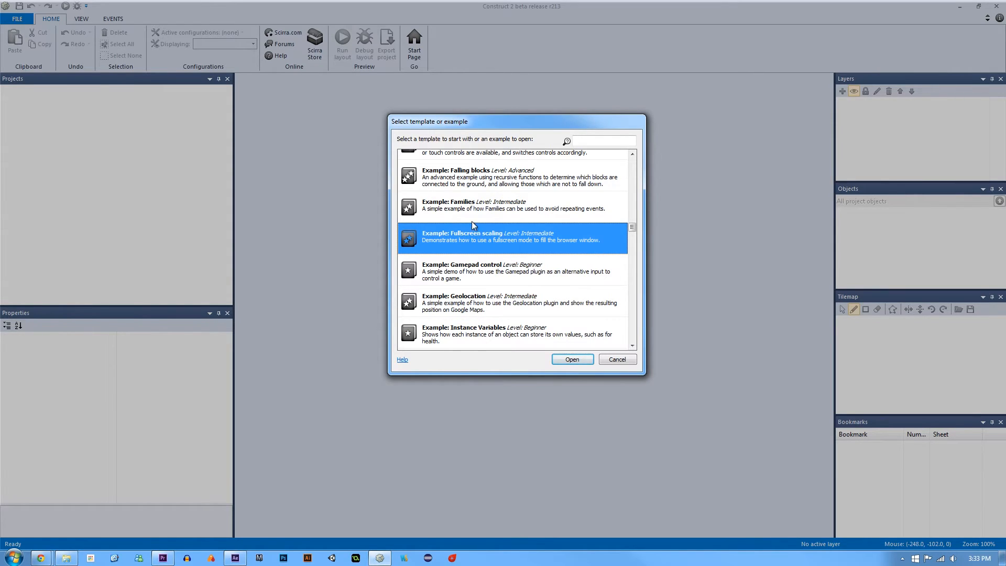
{"action": "scroll", "scroll_direction": "down", "scroll_amount": 3}
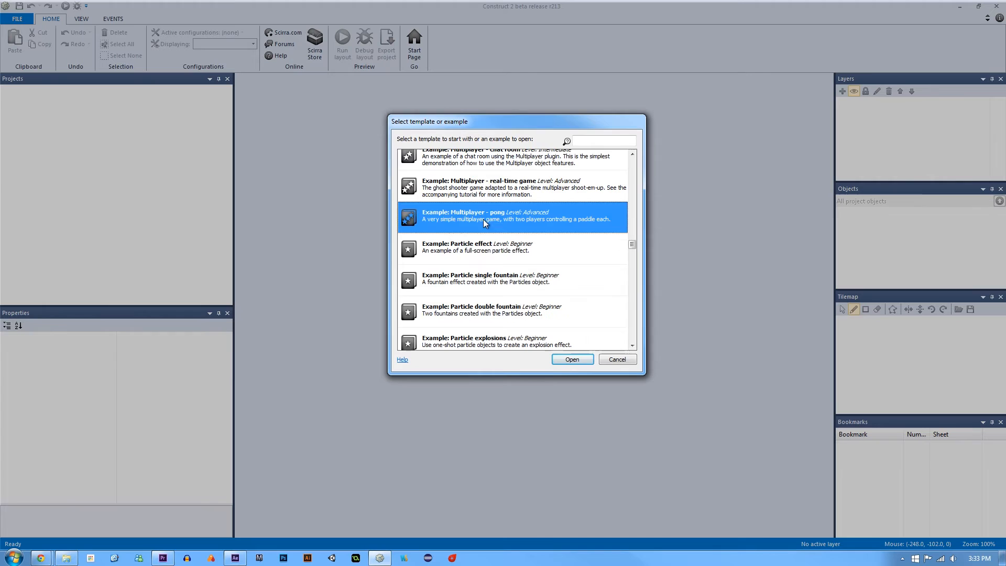
{"action": "scroll", "scroll_direction": "down", "scroll_amount": 3}
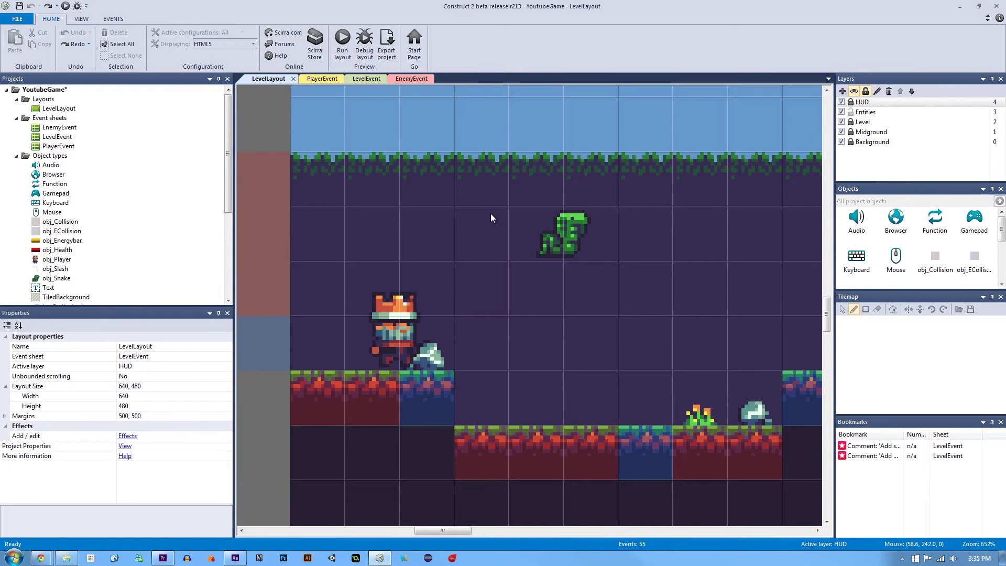
{"action": "mouse_move", "coordinate": [492, 217]}
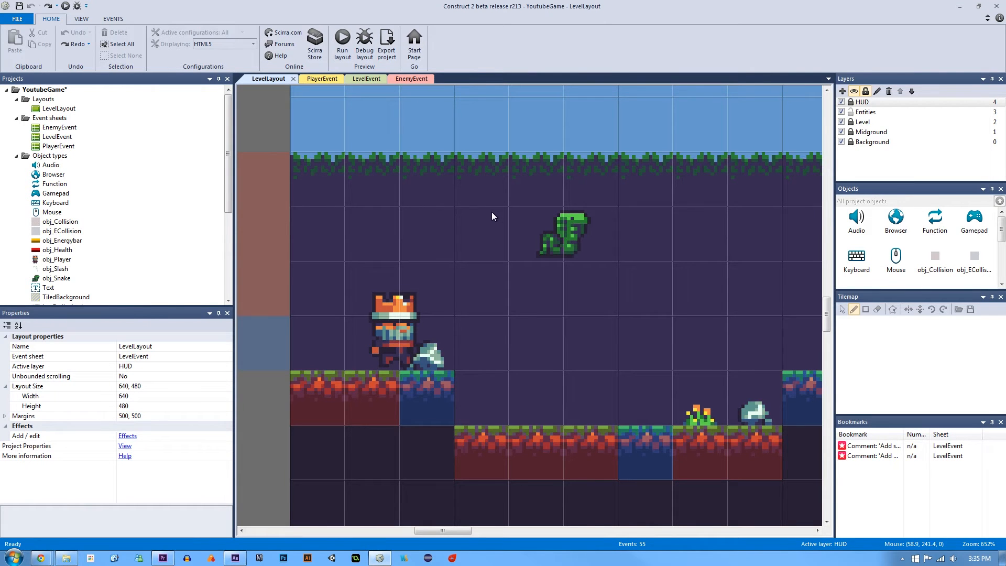
{"action": "mouse_move", "coordinate": [434, 213]}
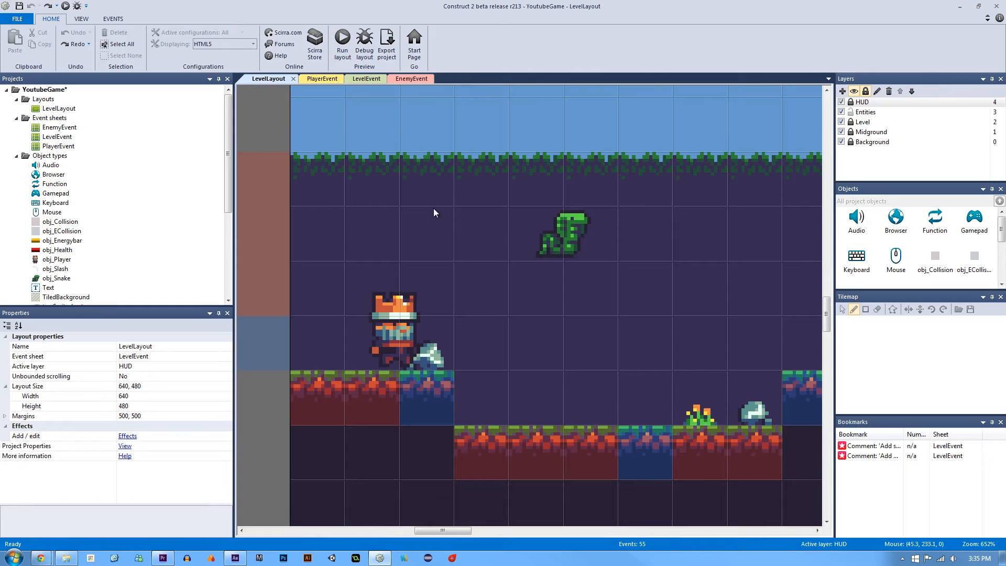
Select the green snake enemy sprite in LevelLayout.
{"action": "left_click", "coordinate": [561, 233]}
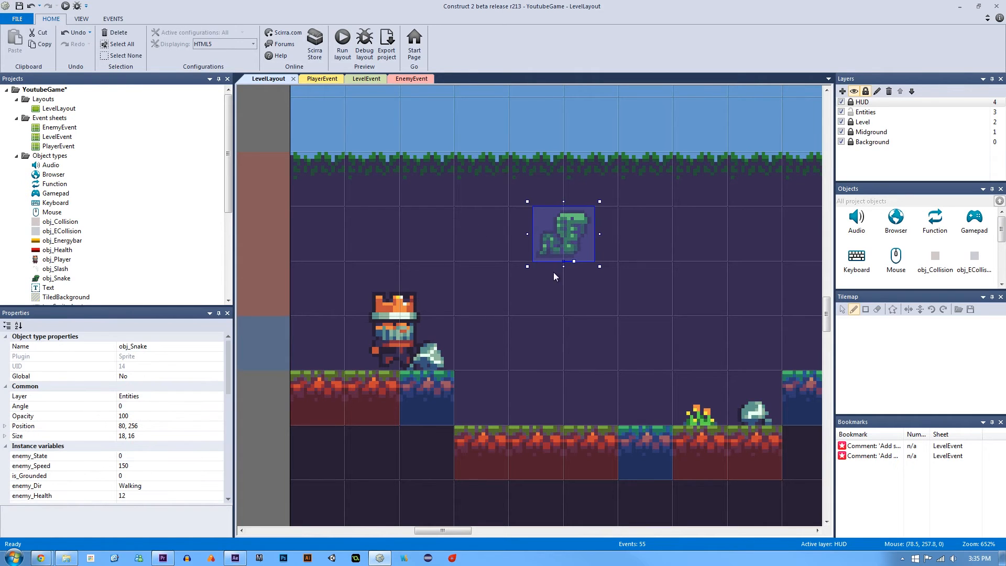
{"action": "mouse_move", "coordinate": [566, 240]}
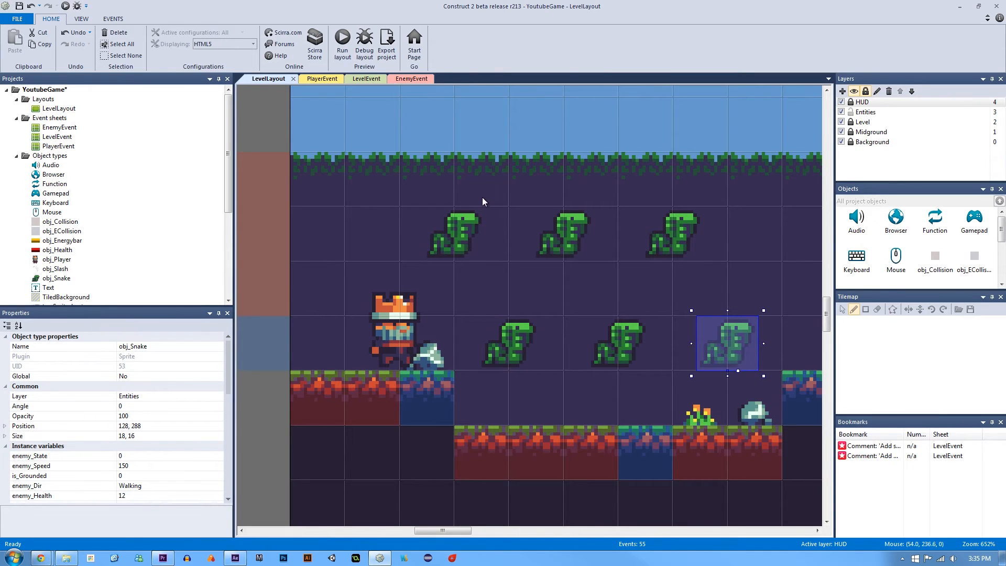
{"action": "mouse_move", "coordinate": [411, 78]}
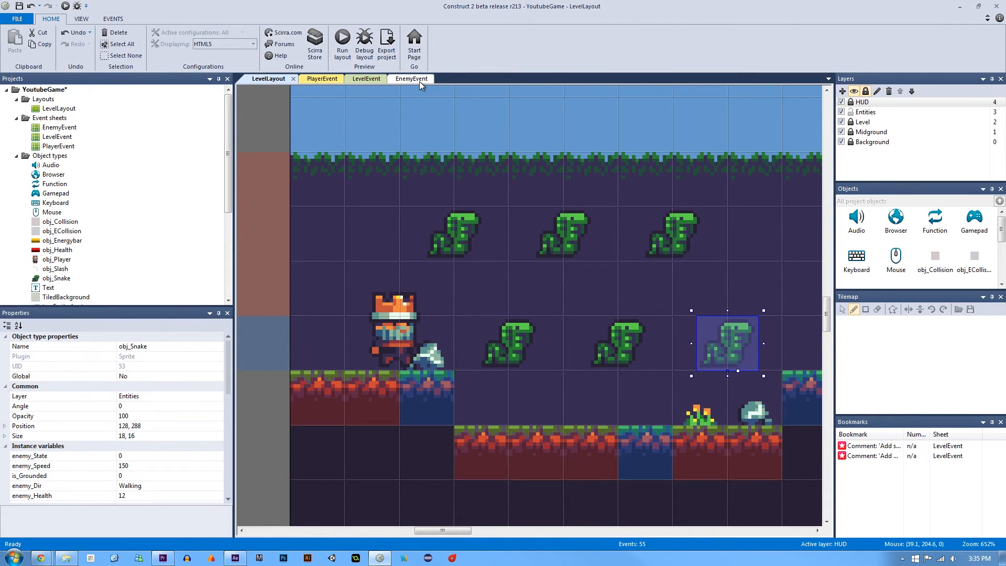
Open the EnemyEvent sheet and select the is_Grounded > 1 event.
{"action": "left_click", "coordinate": [406, 78]}
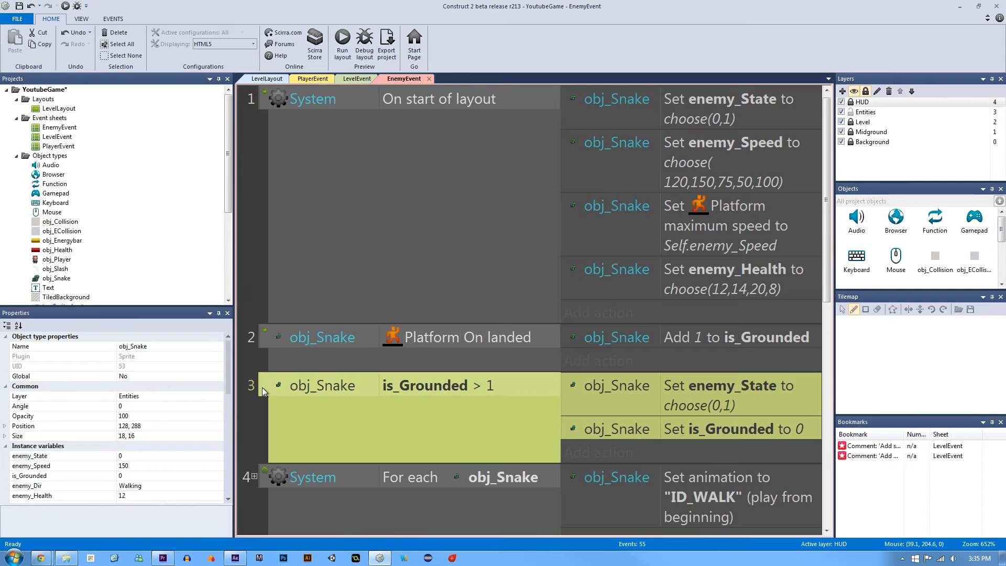
{"action": "scroll", "scroll_direction": "down", "scroll_amount": 3}
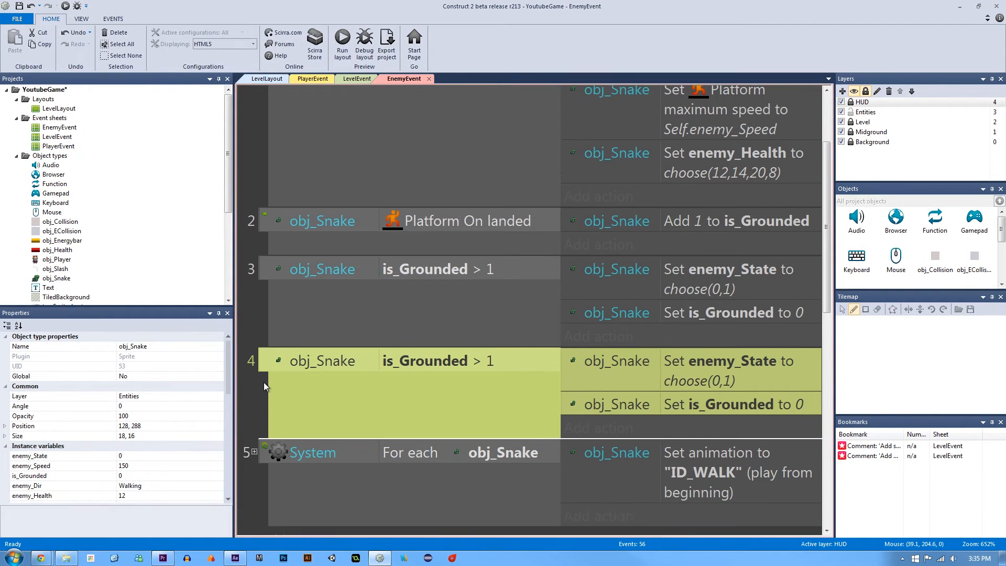
{"action": "scroll", "scroll_direction": "down", "scroll_amount": 3}
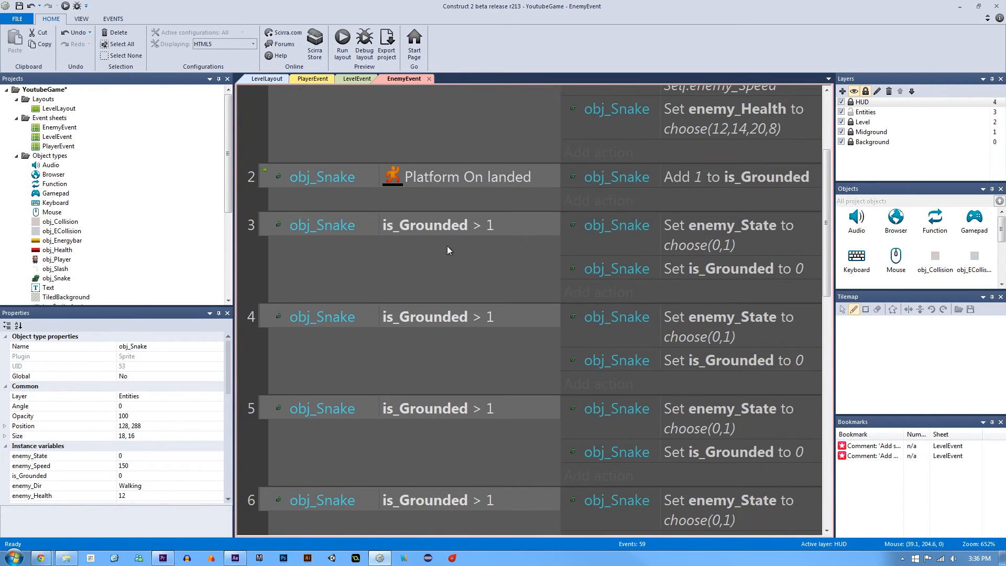
{"action": "left_click", "coordinate": [426, 225]}
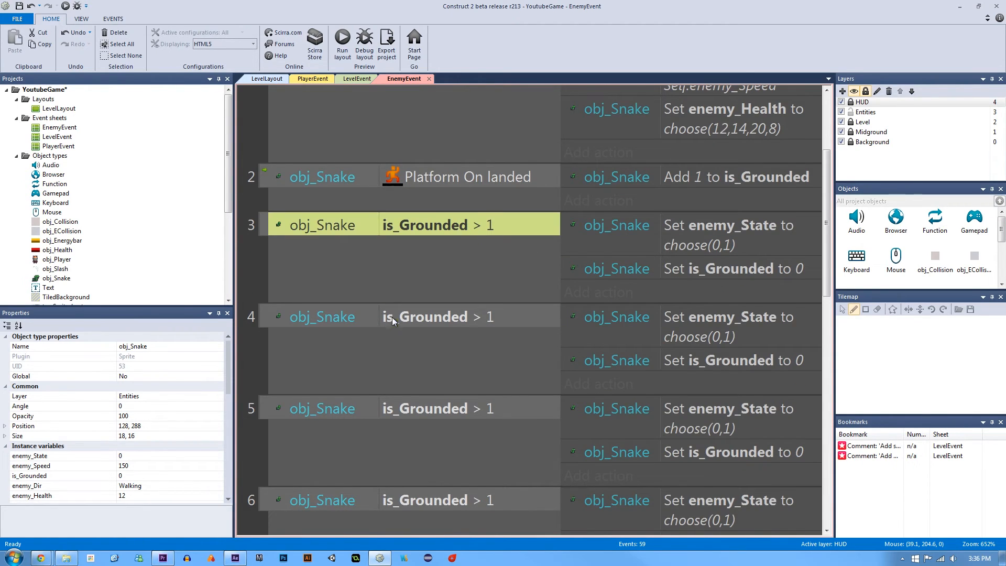
{"action": "scroll", "scroll_direction": "down", "scroll_amount": 3}
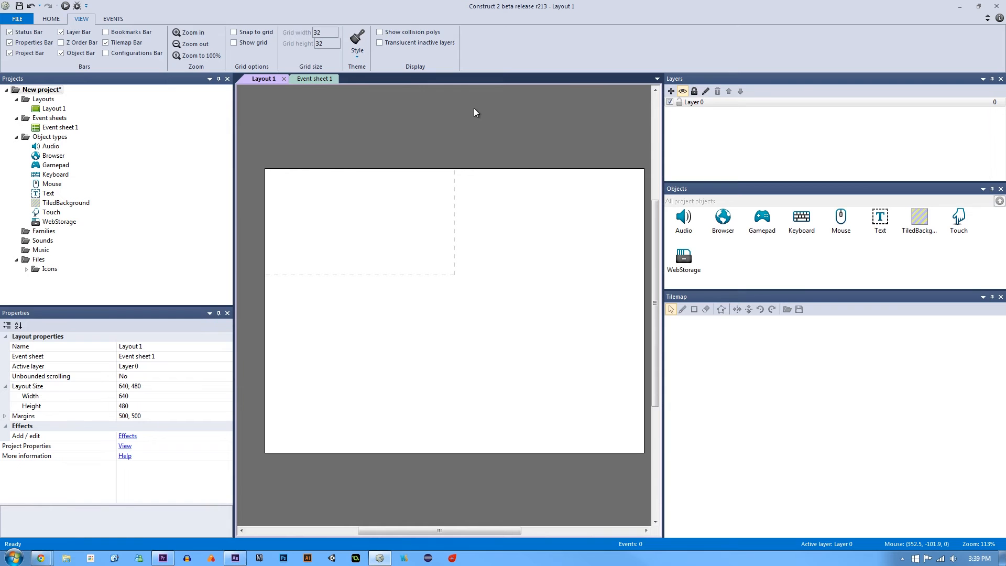
{"action": "mouse_move", "coordinate": [463, 136]}
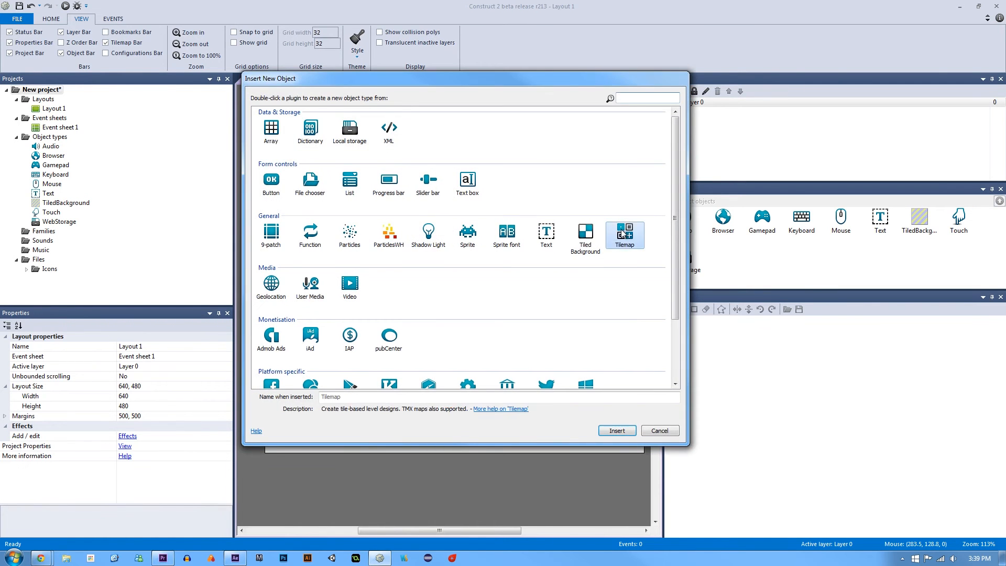
Add a Tilemap to Layout 1 loaded with the dark forest tileset image.
{"action": "double_click", "coordinate": [623, 234]}
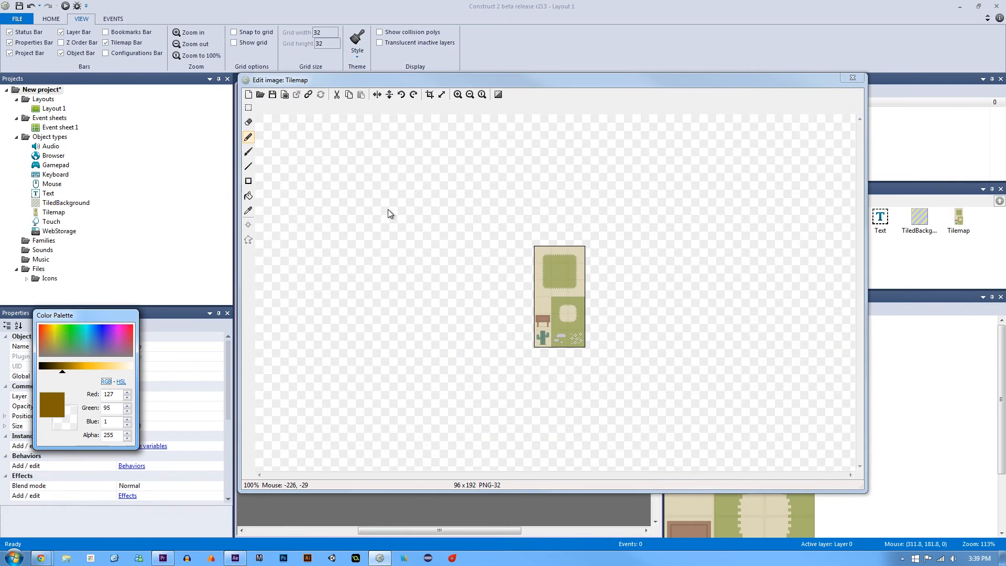
{"action": "mouse_move", "coordinate": [379, 211]}
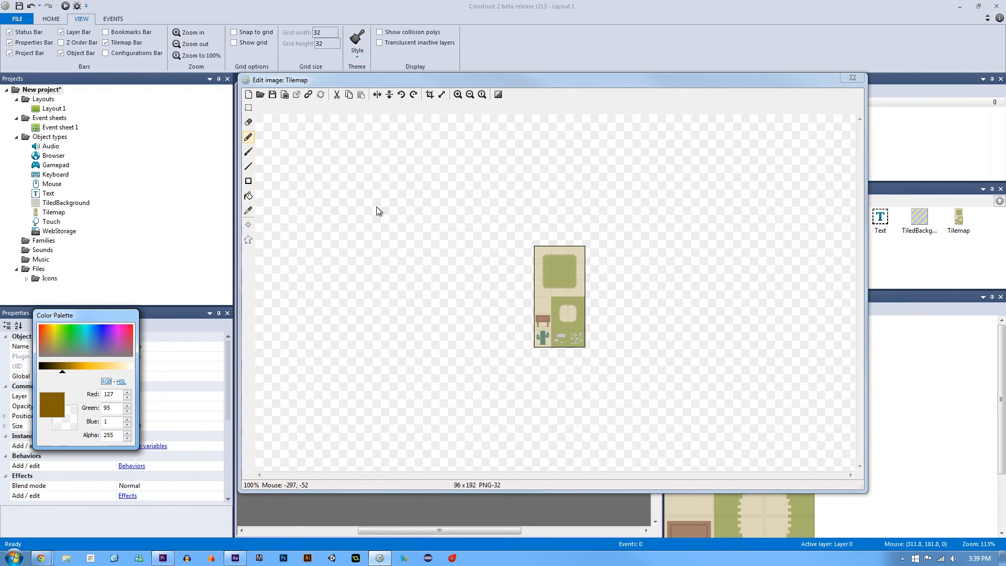
{"action": "left_click", "coordinate": [260, 95]}
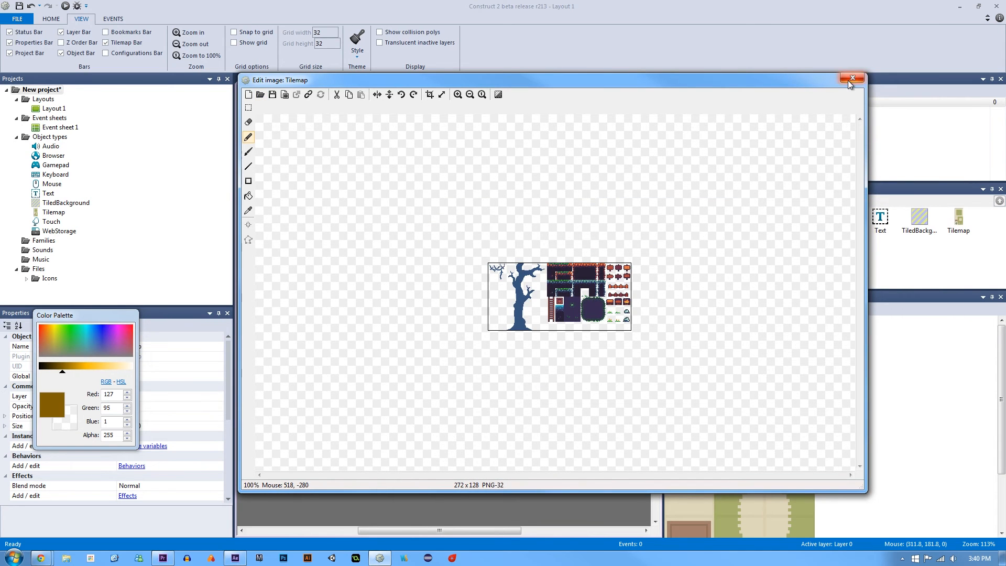
{"action": "left_click", "coordinate": [853, 78]}
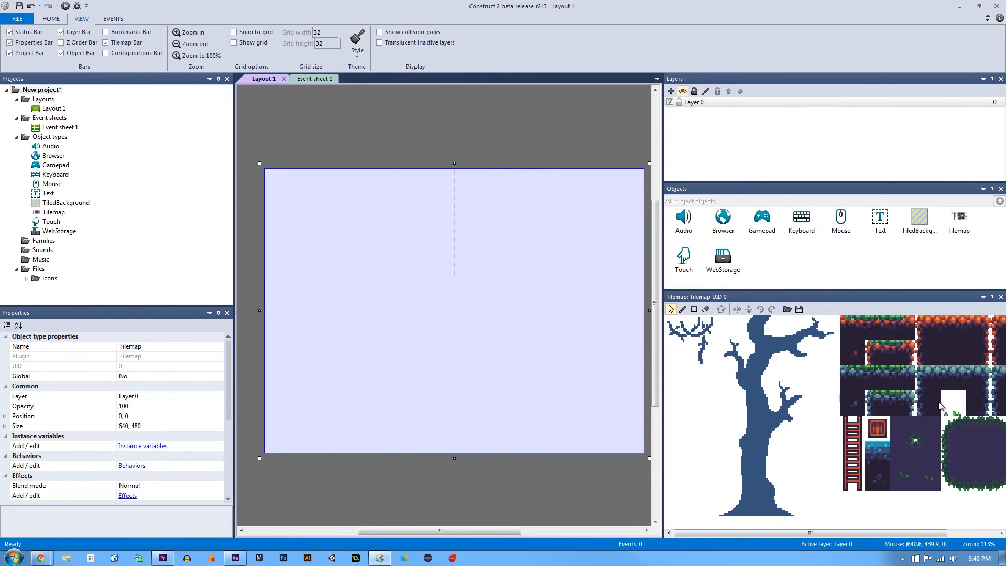
Scroll the tilemap's Properties toward the Tile width and Tile height settings.
{"action": "scroll", "scroll_direction": "down", "scroll_amount": 3}
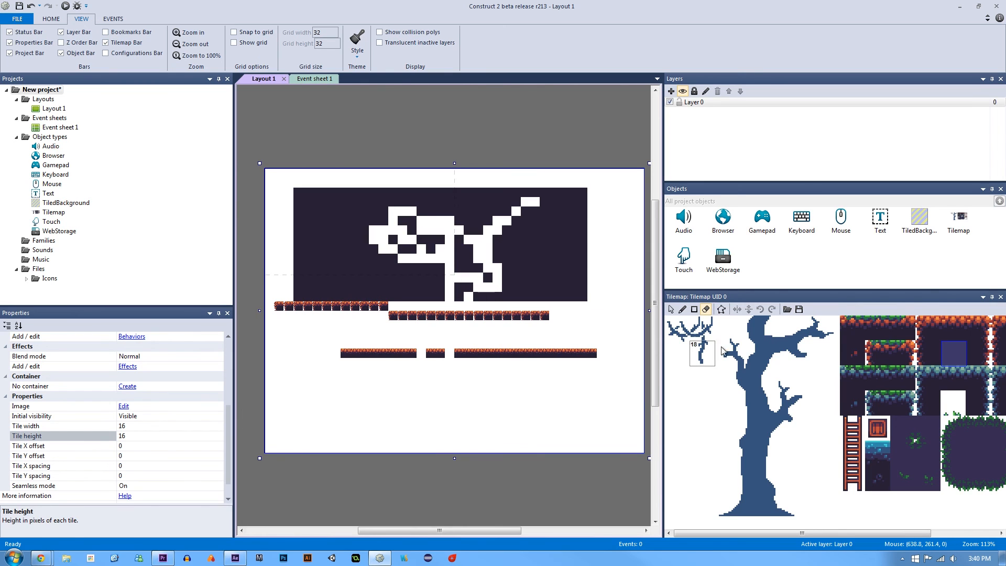
{"action": "mouse_move", "coordinate": [671, 309]}
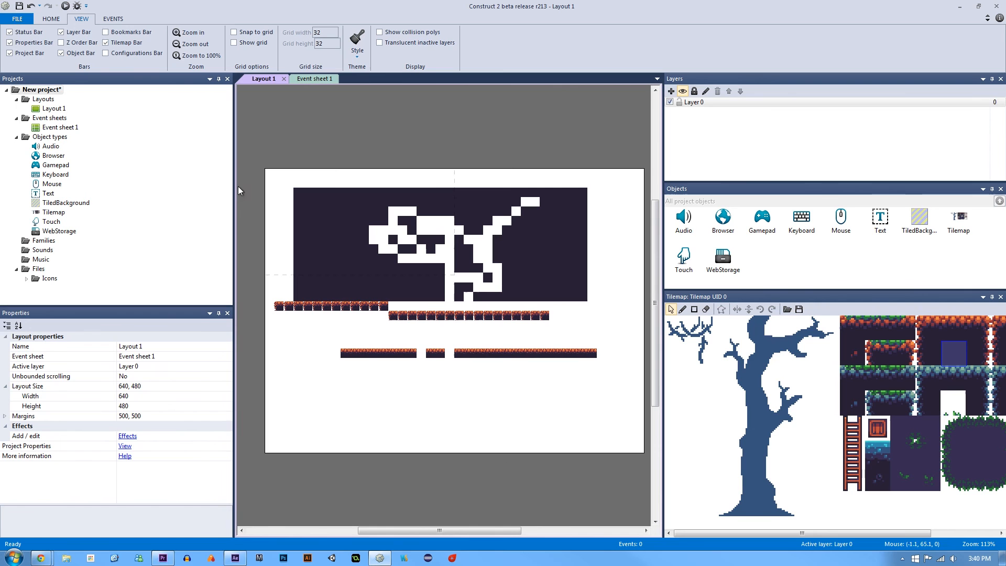
{"action": "mouse_move", "coordinate": [387, 146]}
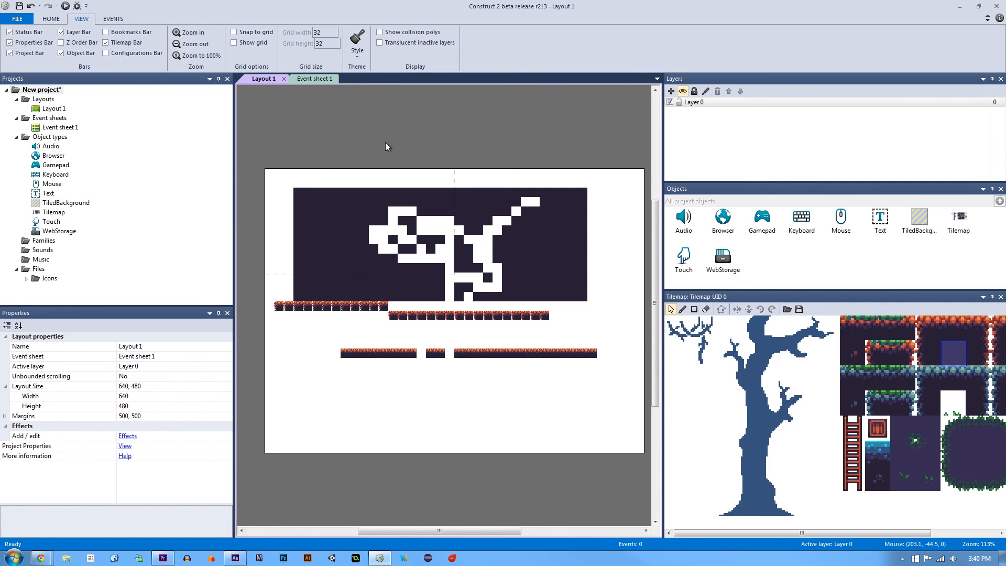